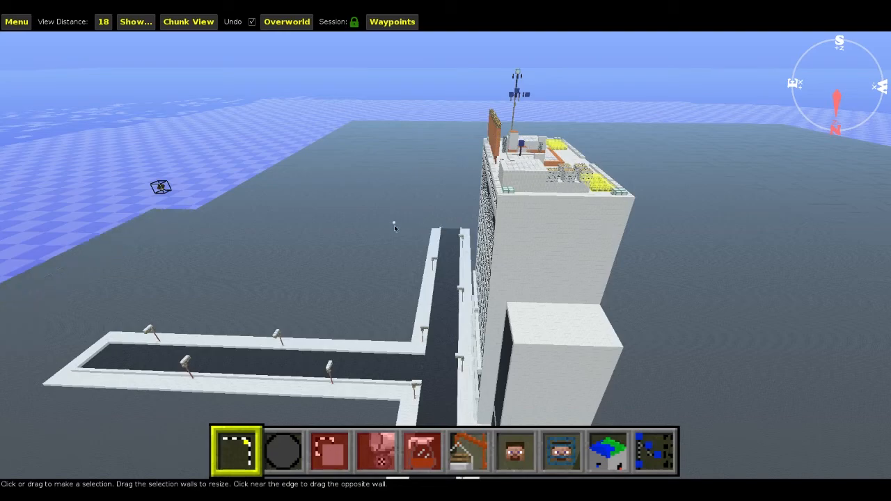
pyautogui.moveTo(449, 275)
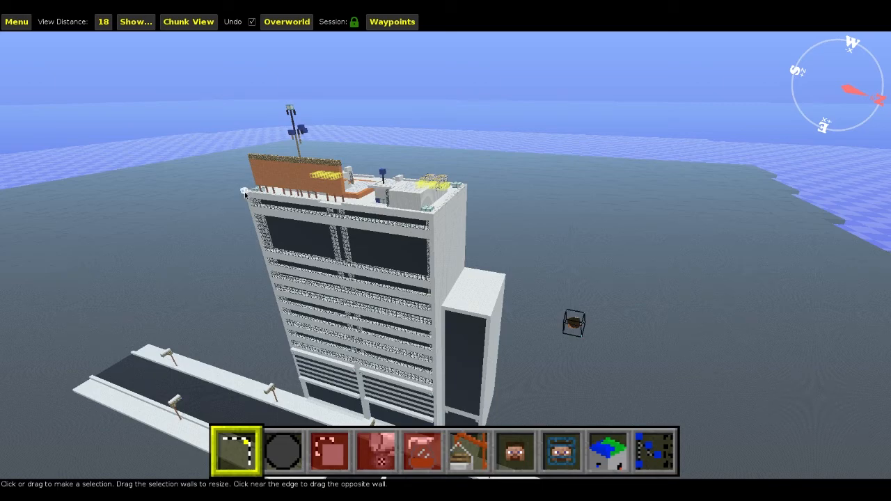
pyautogui.moveTo(292, 106)
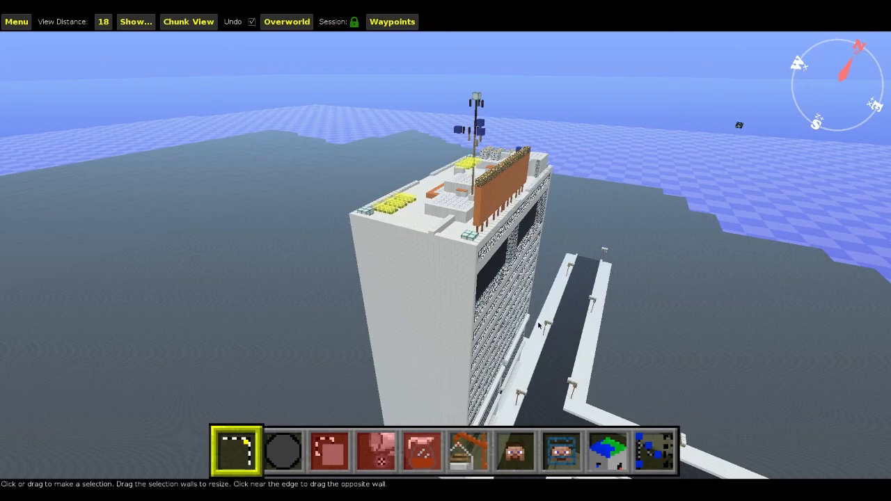
pyautogui.moveTo(513, 453)
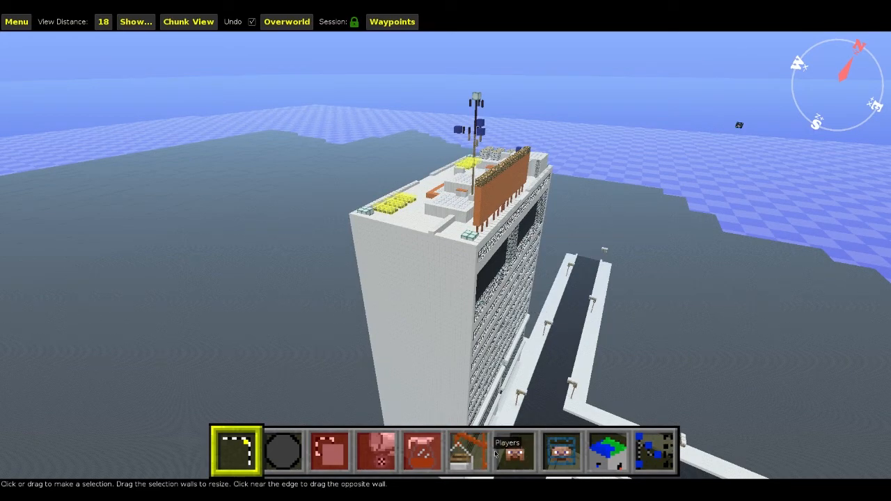
pyautogui.moveTo(467, 458)
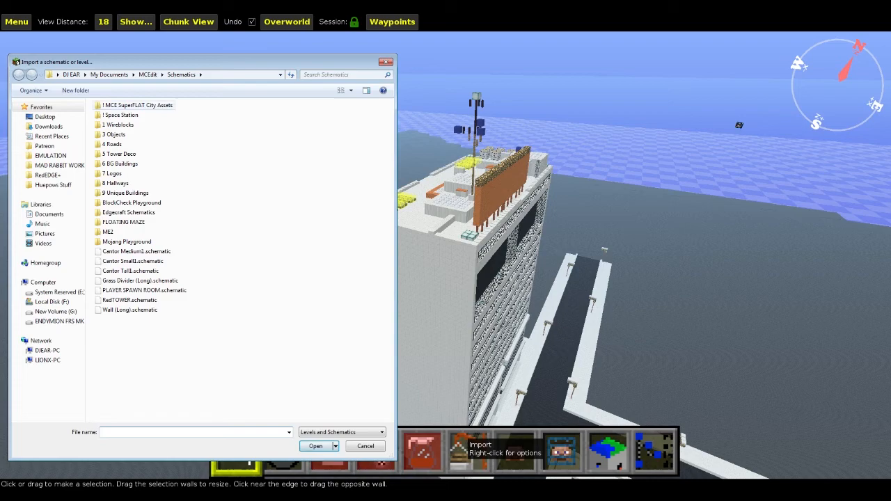
# Pick a schematic from the 1MCE SuperFLAT City Assets folder to place beside the tower's base
pyautogui.doubleClick(137, 104)
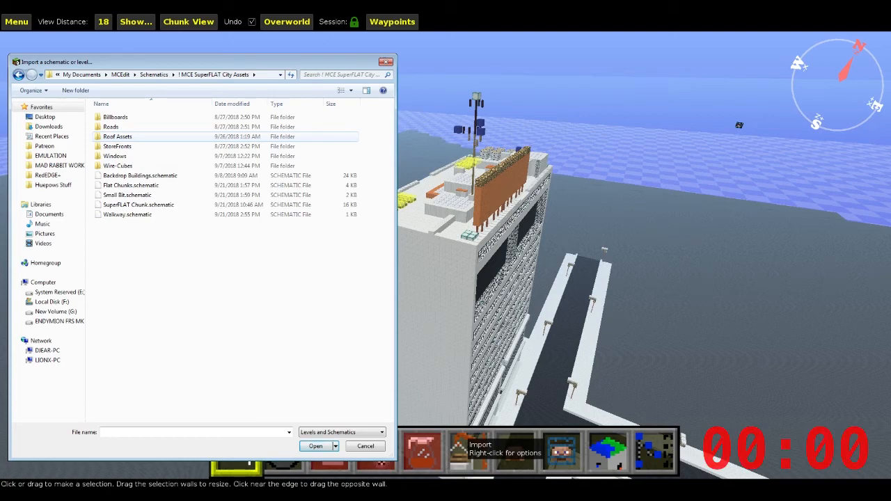
pyautogui.click(118, 165)
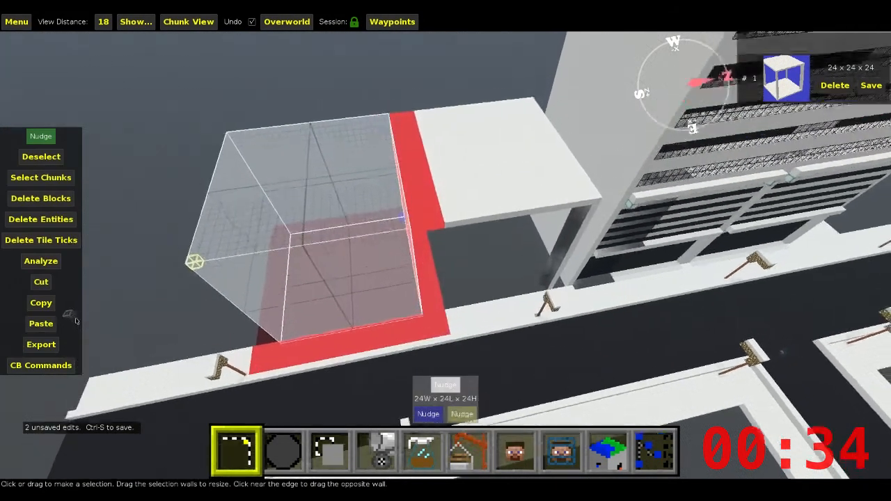
# Duplicate the glass-walled frame section and import the copy beside the skyscraper
pyautogui.click(40, 323)
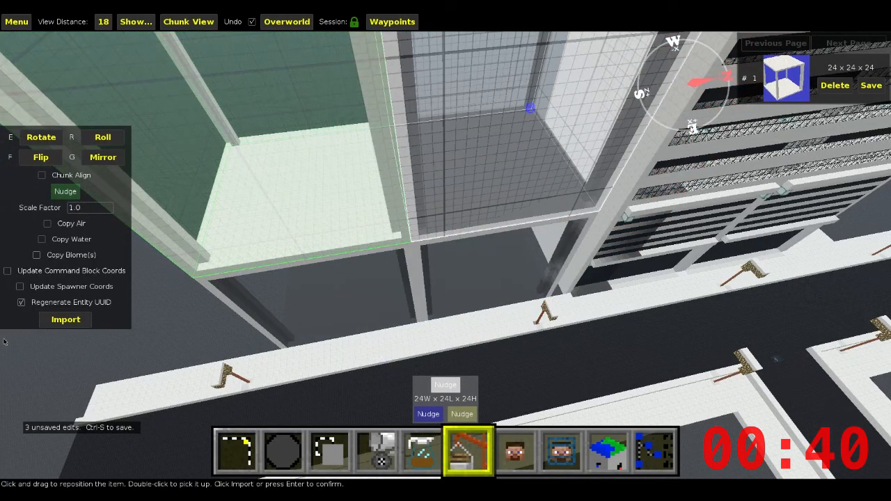
pyautogui.click(237, 451)
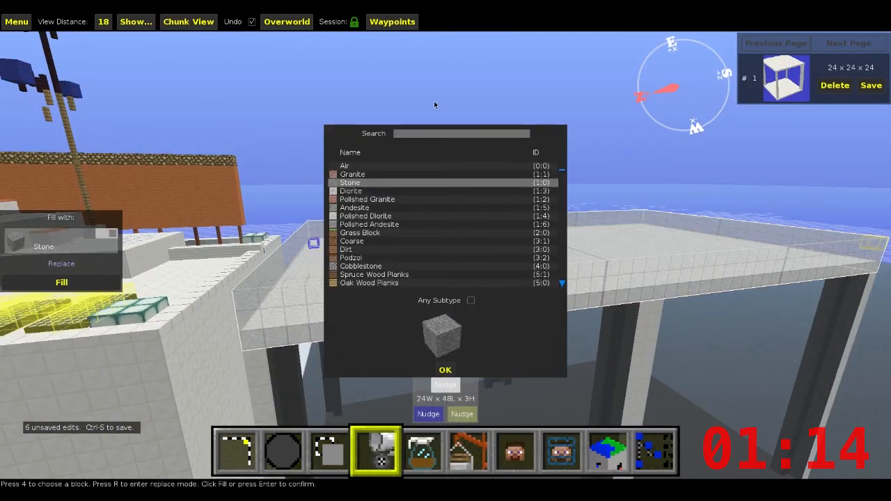
# Fill the selected area with quartz, then start browsing the storefront schematics
pyautogui.write('q')
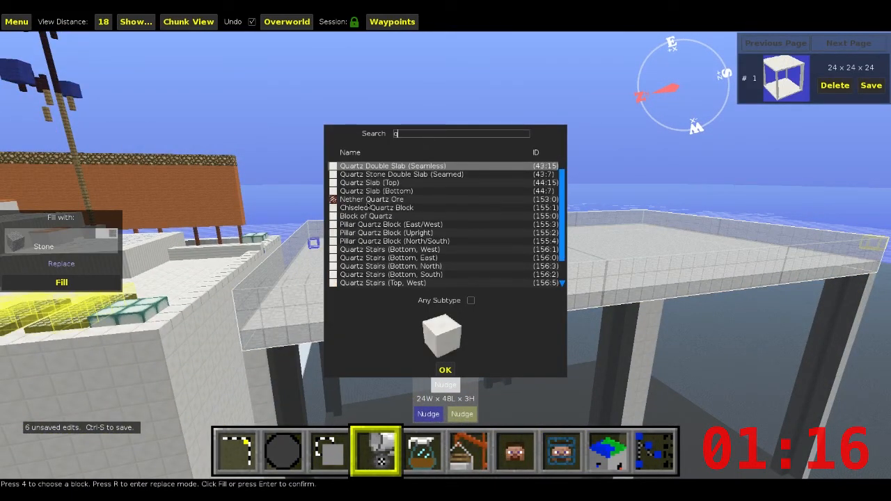
pyautogui.click(365, 216)
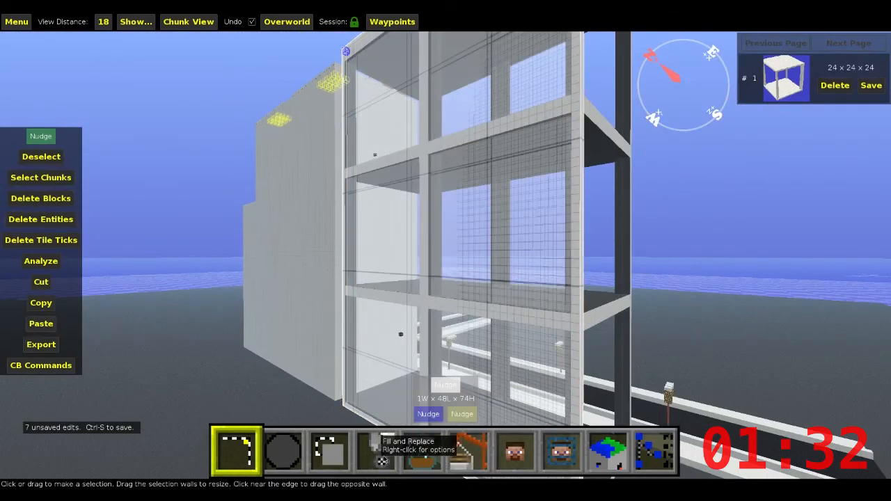
pyautogui.click(376, 451)
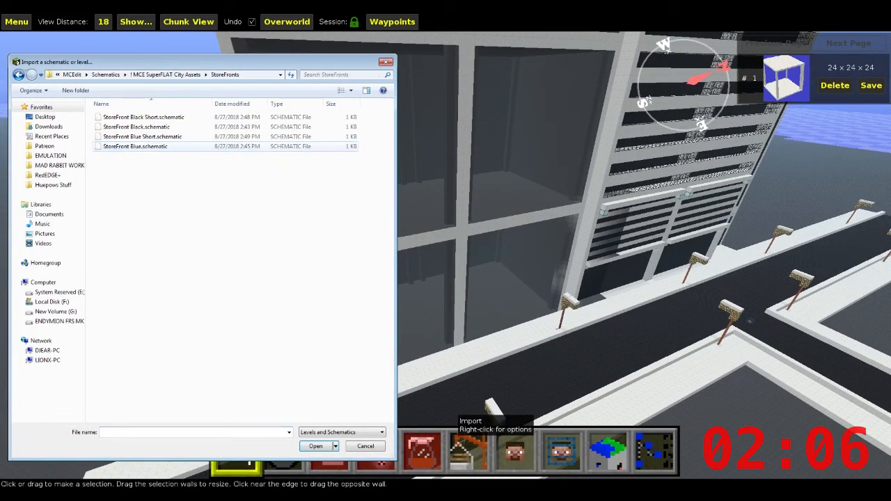
# Import StoreFront Blue.schematic along the lower face of the skyscraper
pyautogui.click(142, 136)
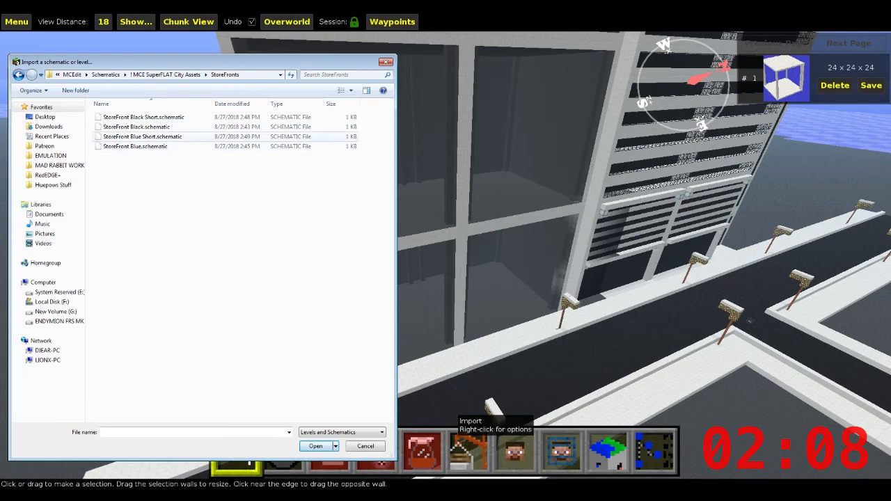
pyautogui.click(135, 146)
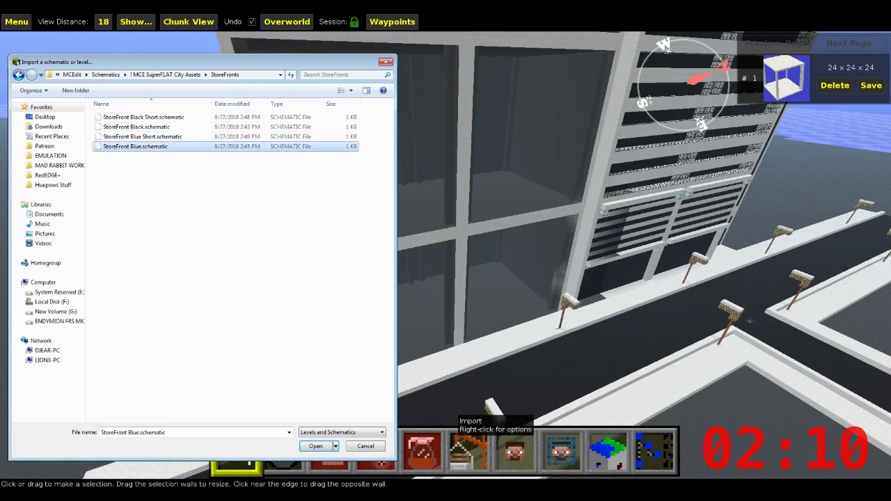
pyautogui.click(315, 446)
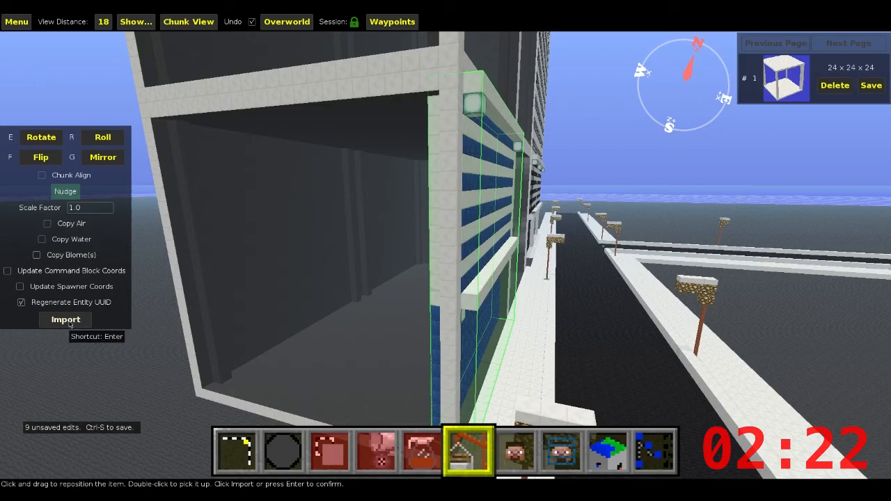
pyautogui.click(65, 319)
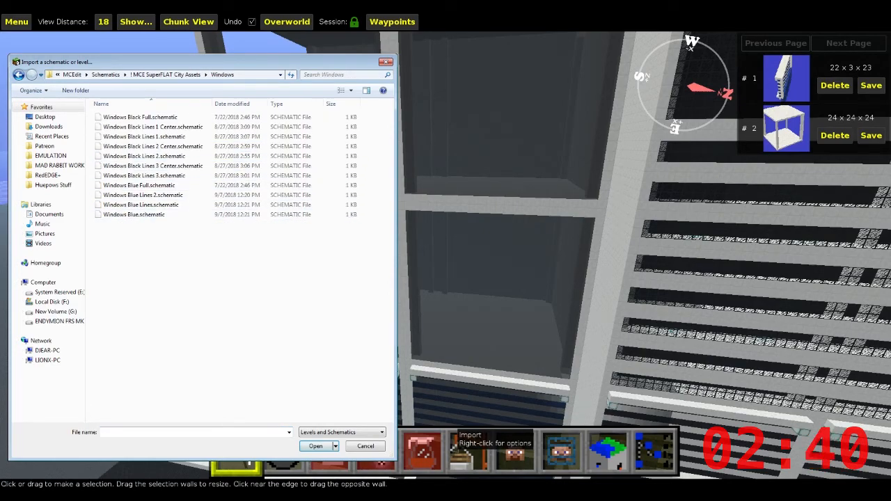
# Import Windows Blue Full.schematic and paste further panels to clad the tower's side faces
pyautogui.click(134, 214)
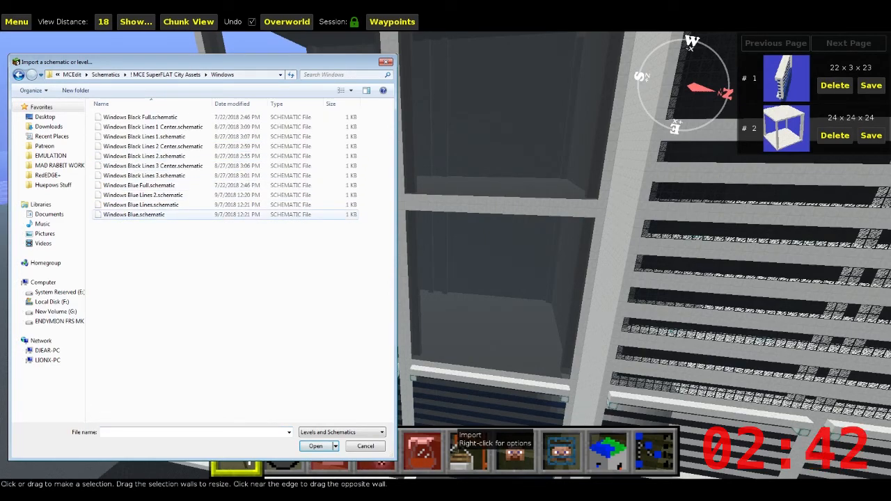
pyautogui.click(139, 185)
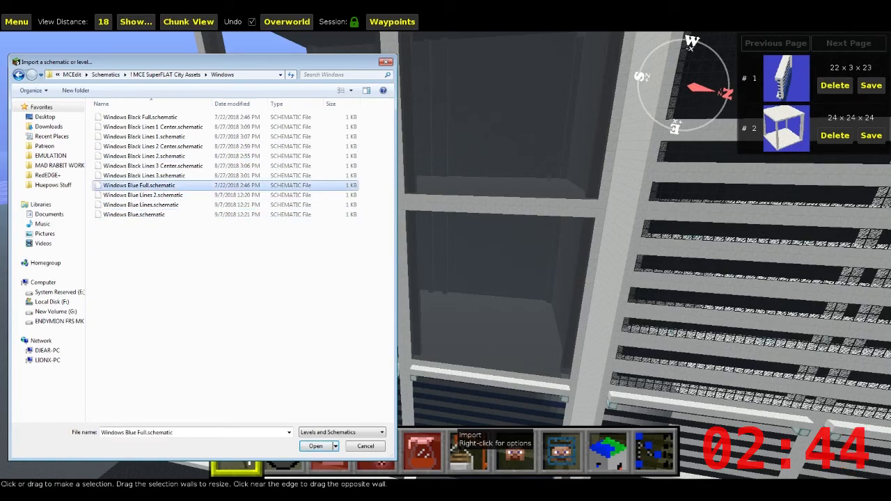
pyautogui.click(315, 445)
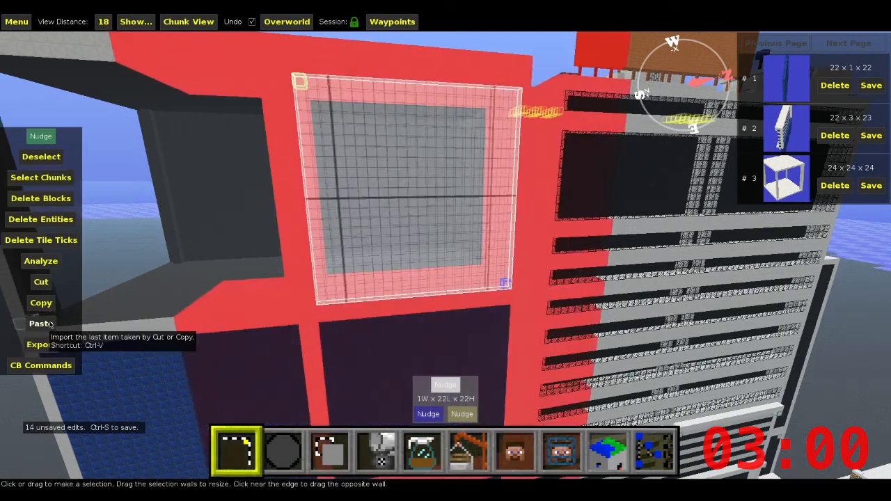
pyautogui.click(39, 323)
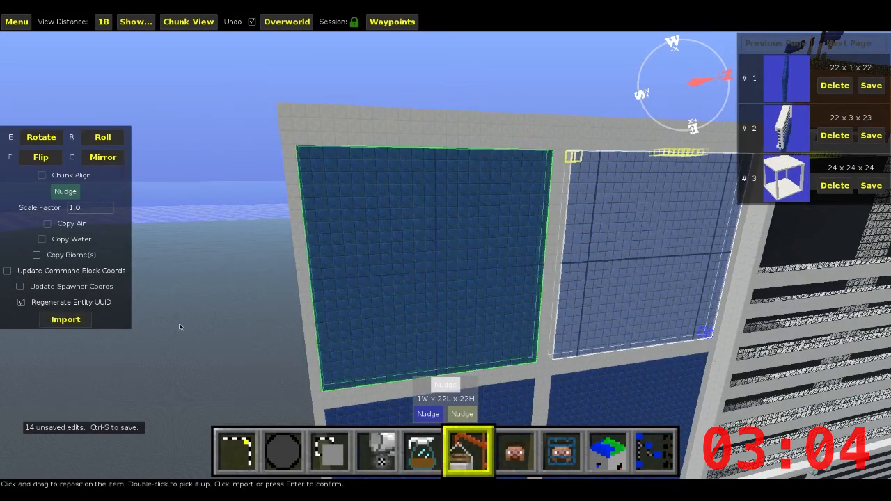
pyautogui.click(237, 451)
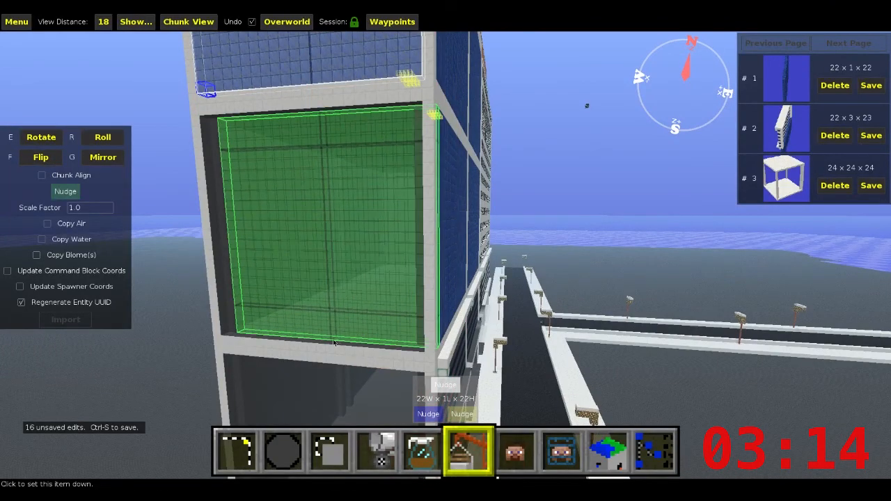
pyautogui.moveTo(65, 319)
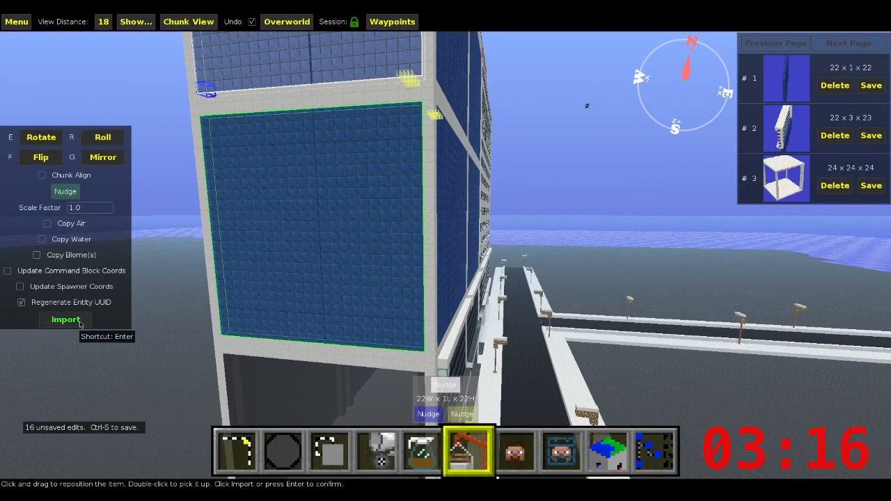
pyautogui.click(64, 319)
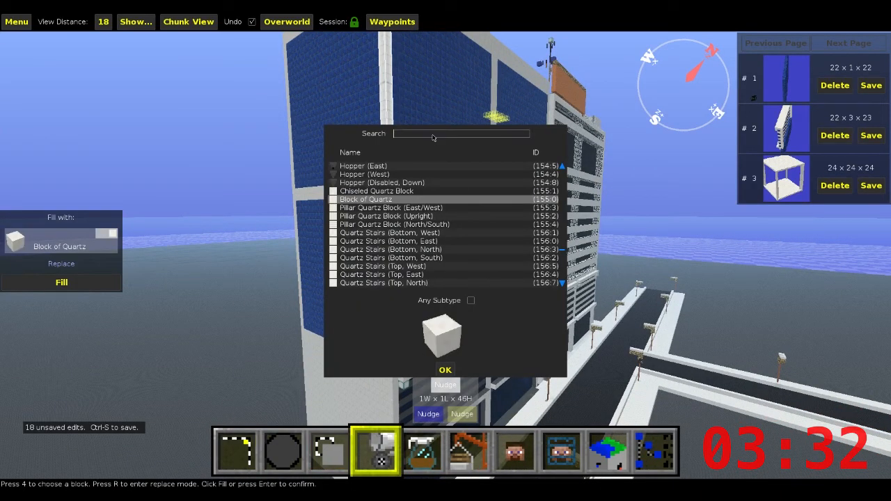
# Fill the selected wall panel with Lapis Lazuli Block
pyautogui.write('b')
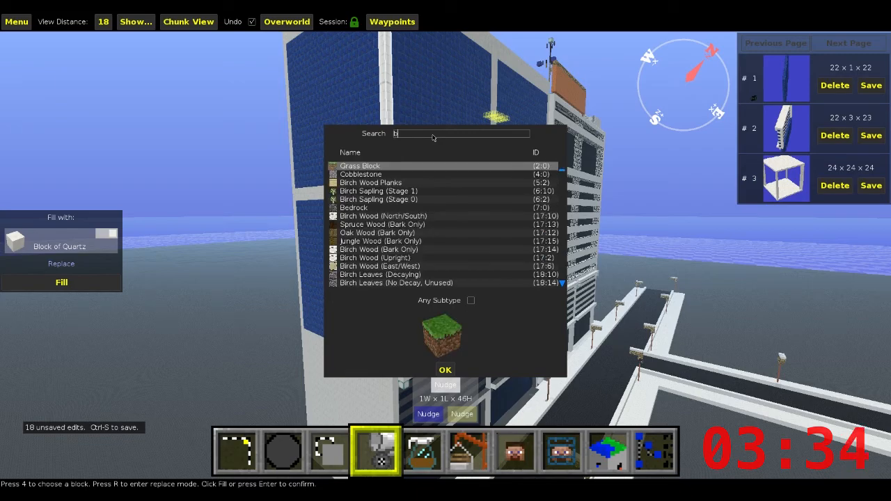
pyautogui.write('l')
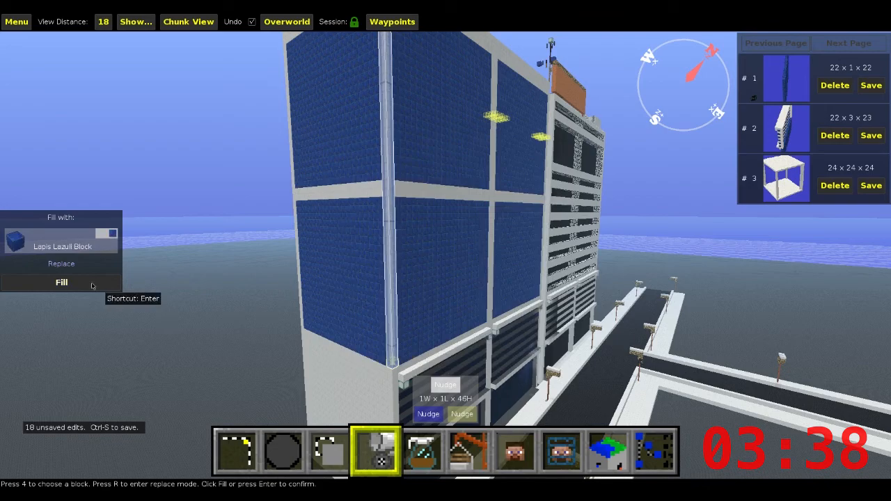
pyautogui.click(61, 282)
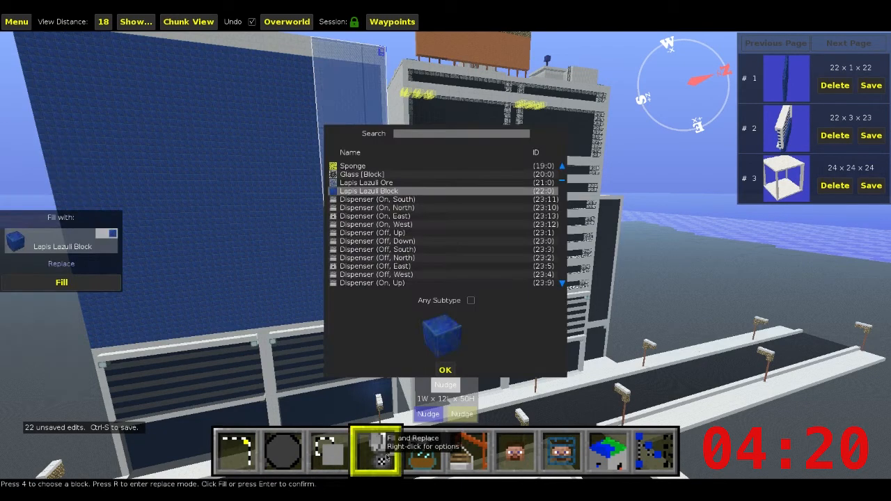
# Fill the wall strip beside the blue panels with Block of Quartz
pyautogui.write('q')
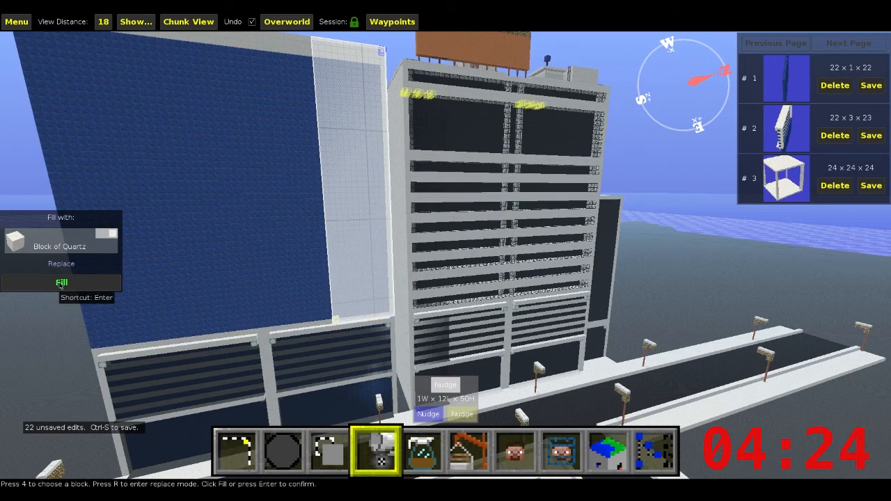
pyautogui.click(61, 281)
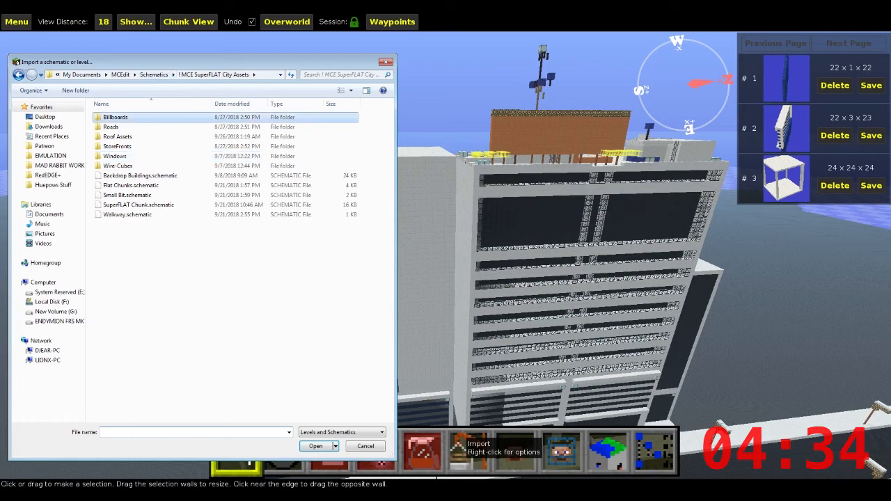
# Choose a yellow billboard schematic from the Billboards folder for the rooftop side
pyautogui.doubleClick(115, 117)
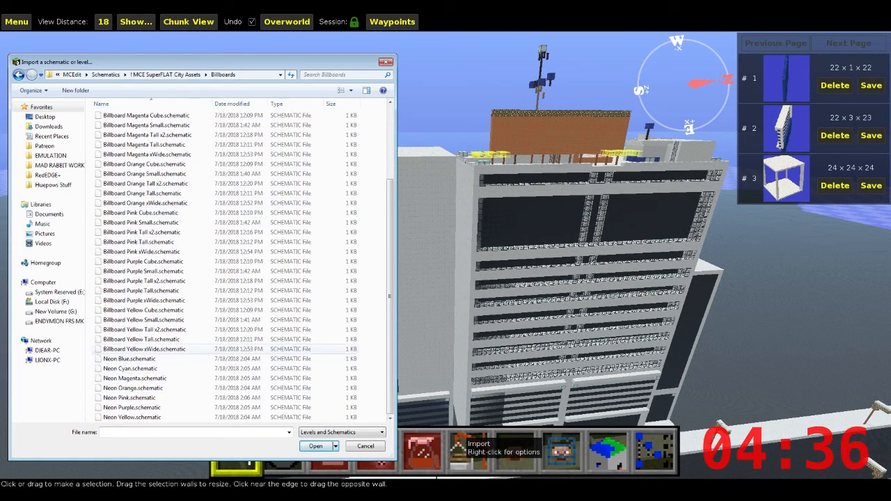
pyautogui.click(145, 319)
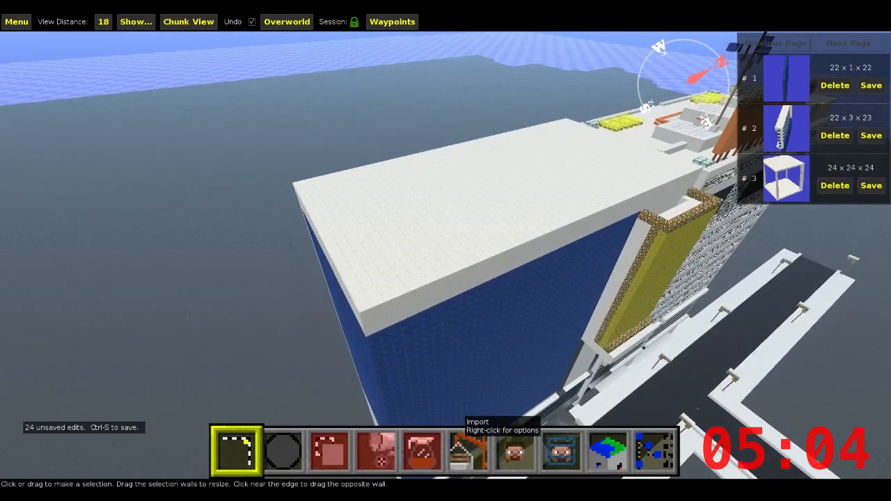
# Import an asset schematic onto the roof as the red path marker, then clear the selection
pyautogui.click(468, 451)
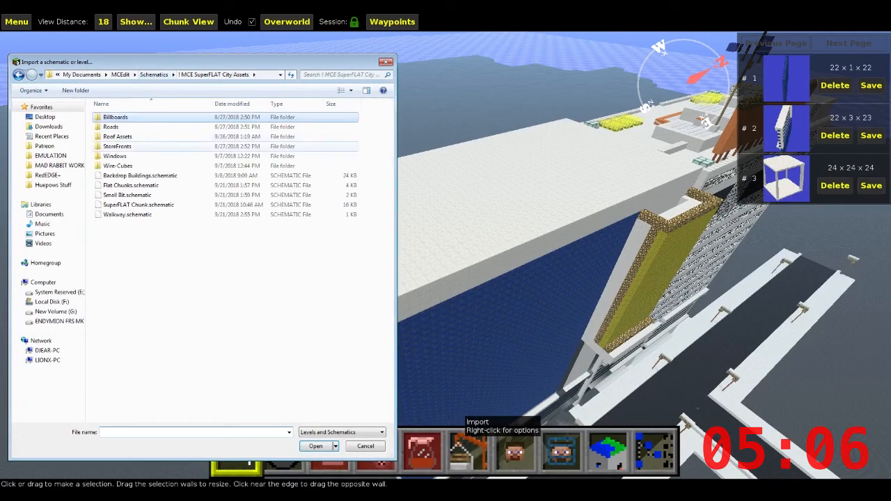
pyautogui.click(117, 146)
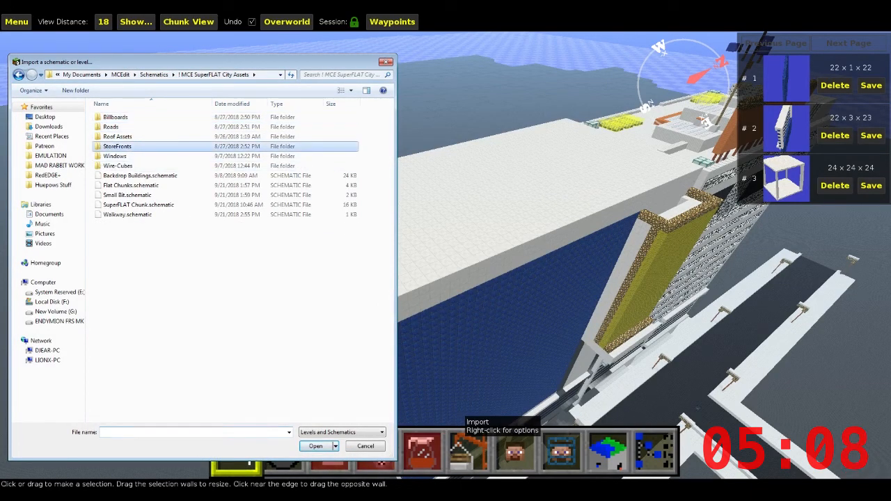
pyautogui.doubleClick(117, 137)
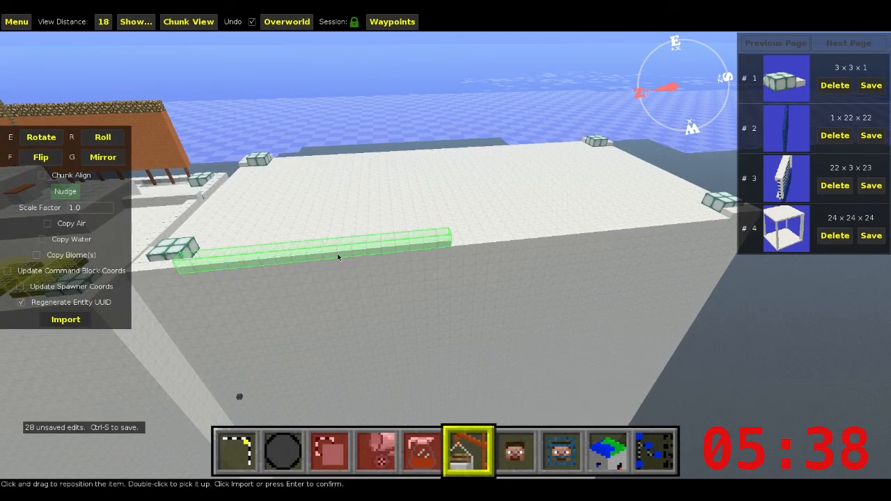
pyautogui.click(236, 452)
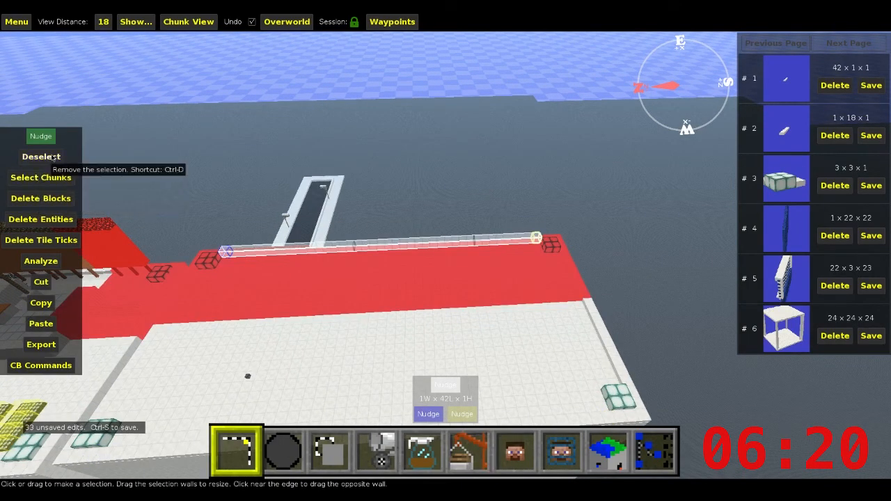
pyautogui.click(40, 156)
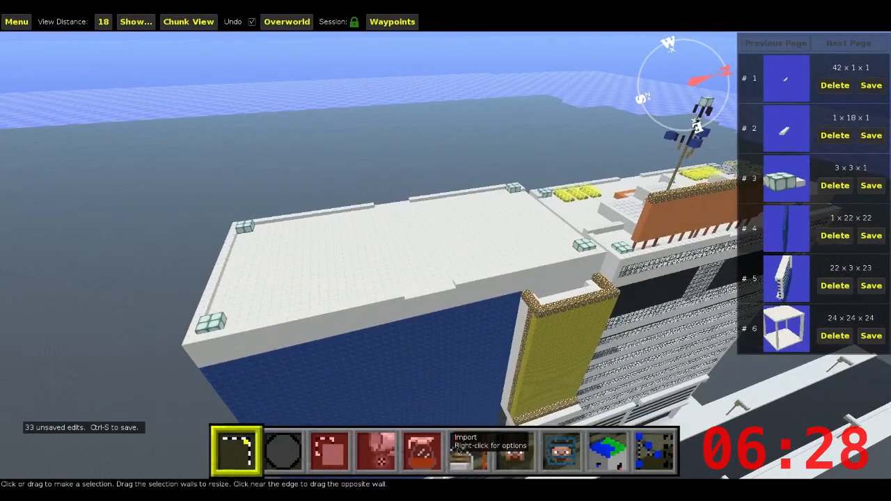
# Import Billboard Yellow Small.schematic at the roof edge, then reopen the import browser
pyautogui.click(468, 448)
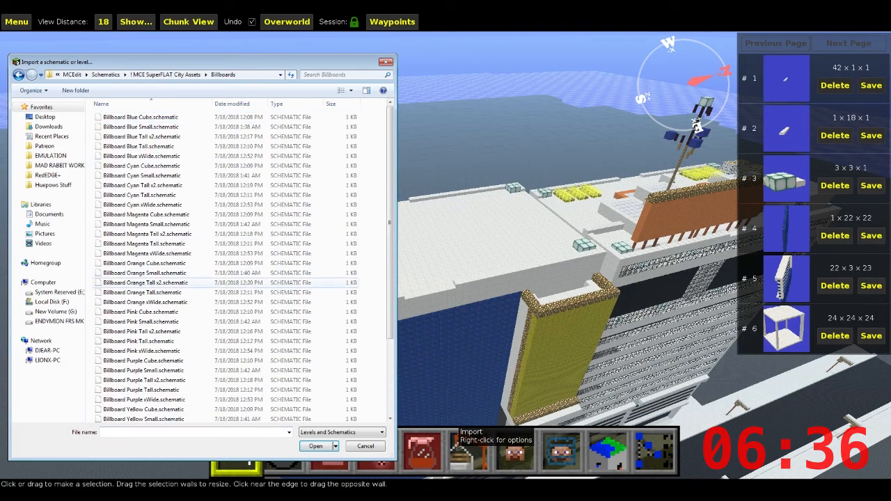
pyautogui.click(139, 212)
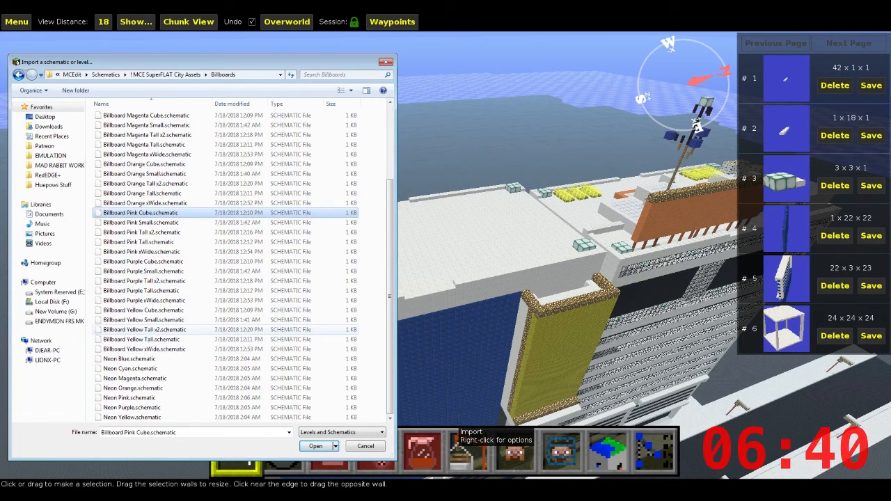
pyautogui.click(142, 309)
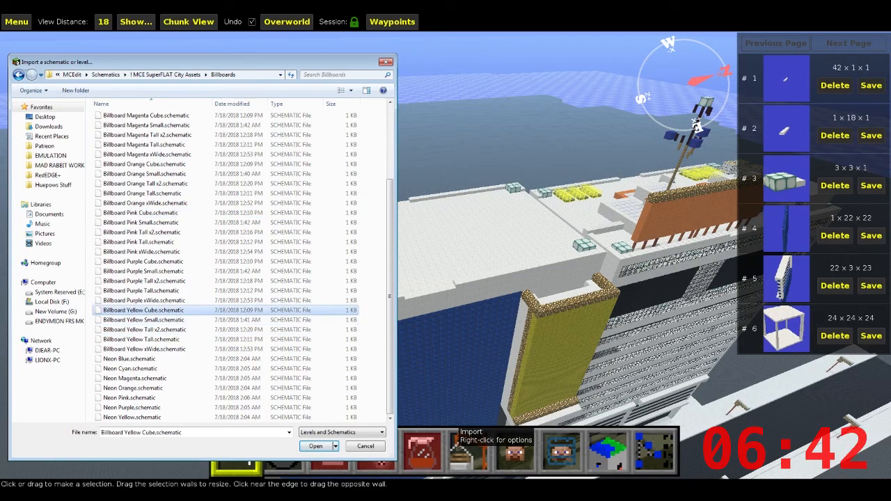
pyautogui.click(314, 446)
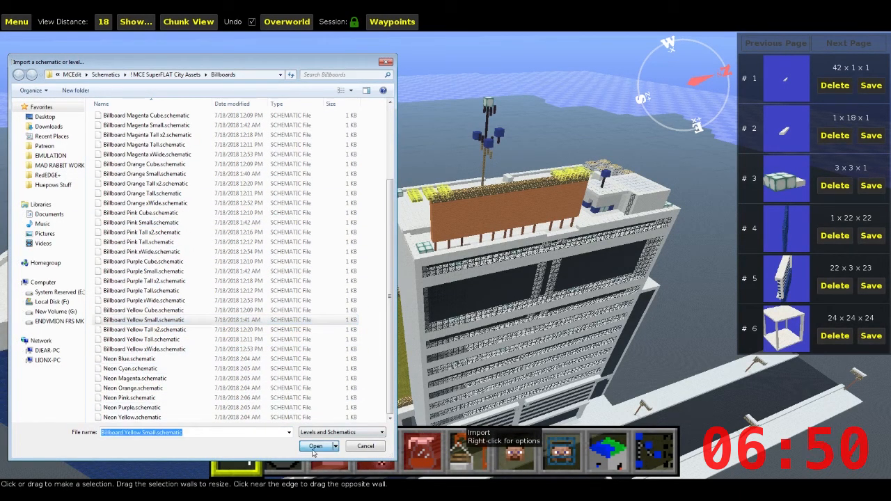
pyautogui.click(315, 445)
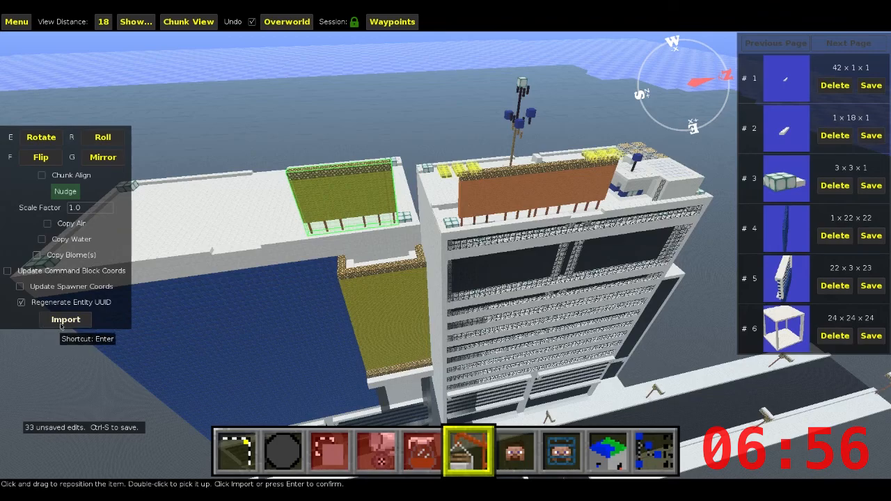
pyautogui.click(65, 319)
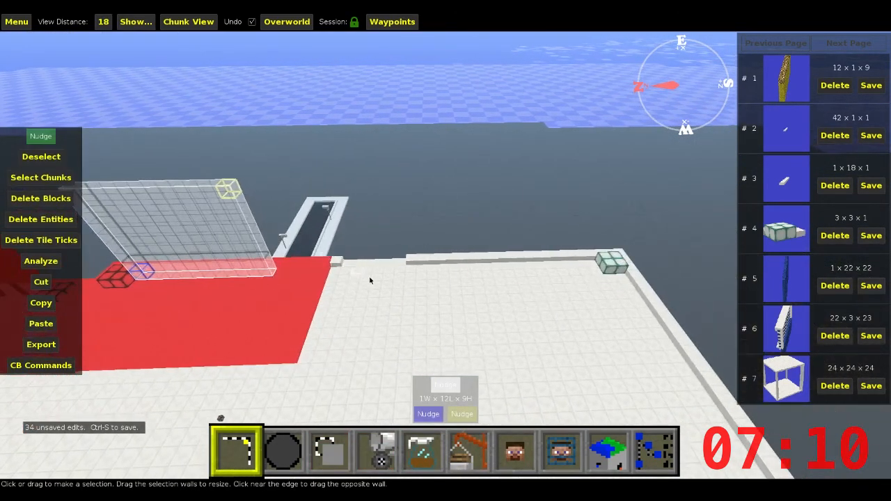
pyautogui.click(468, 451)
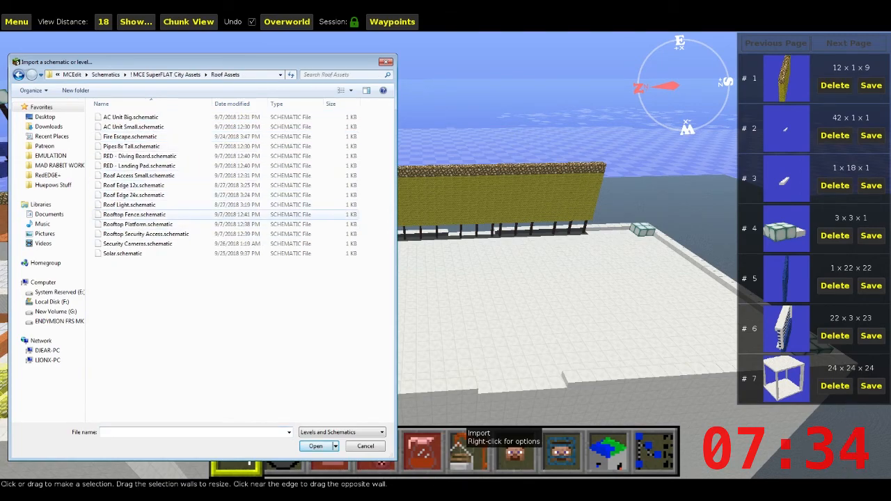
# Import Rooftop Platform.schematic from Roof Assets and place it and the stepped platform on the roof
pyautogui.click(137, 223)
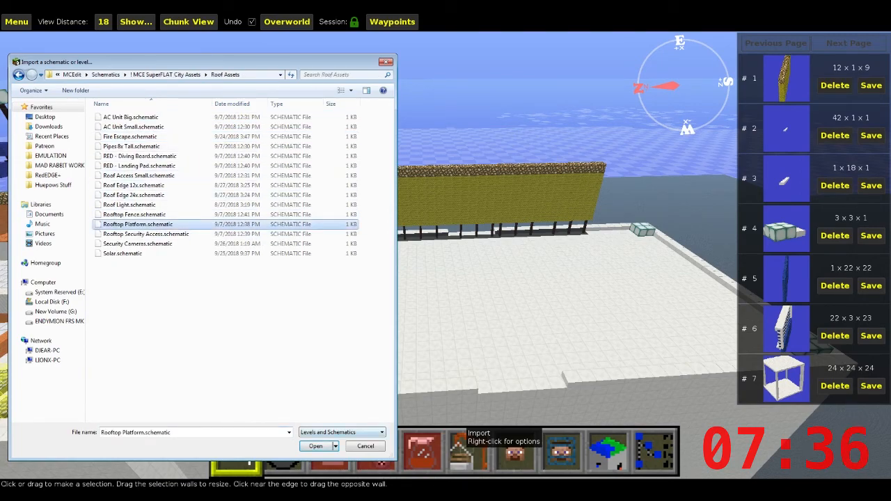
pyautogui.click(315, 446)
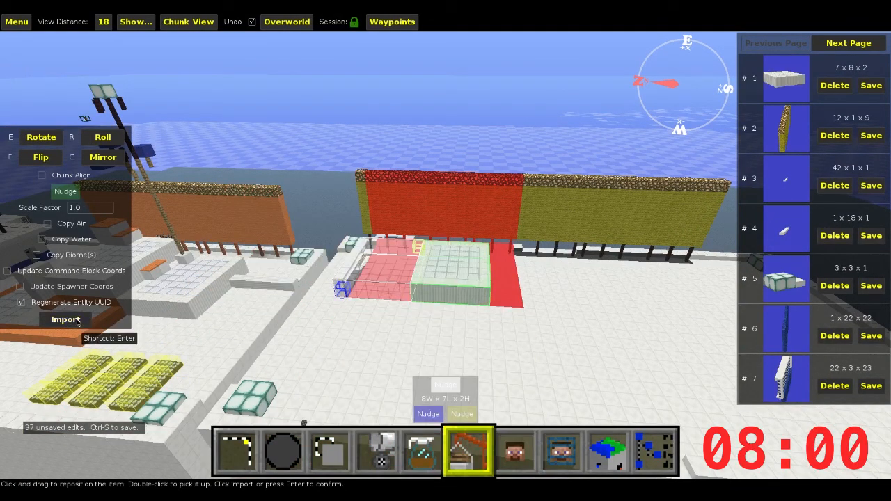
pyautogui.click(65, 319)
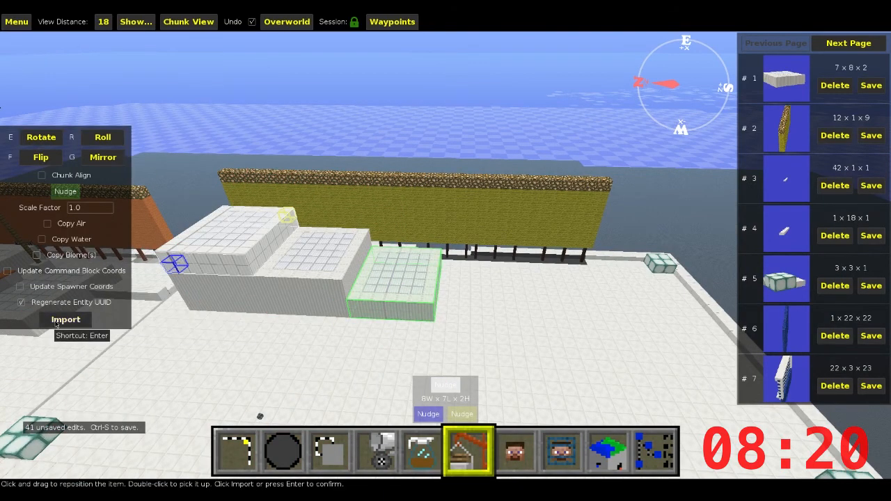
pyautogui.click(65, 319)
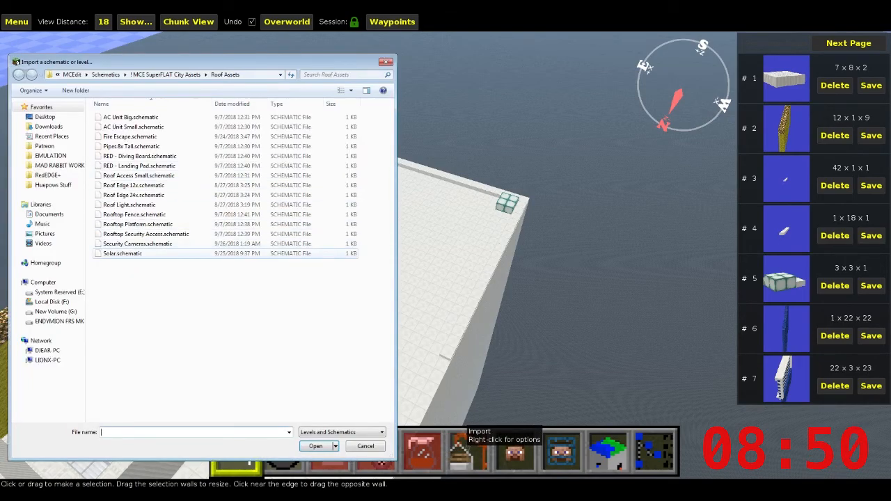
# Import the Security Camera and rooftop security access schematics onto the white roof
pyautogui.click(137, 244)
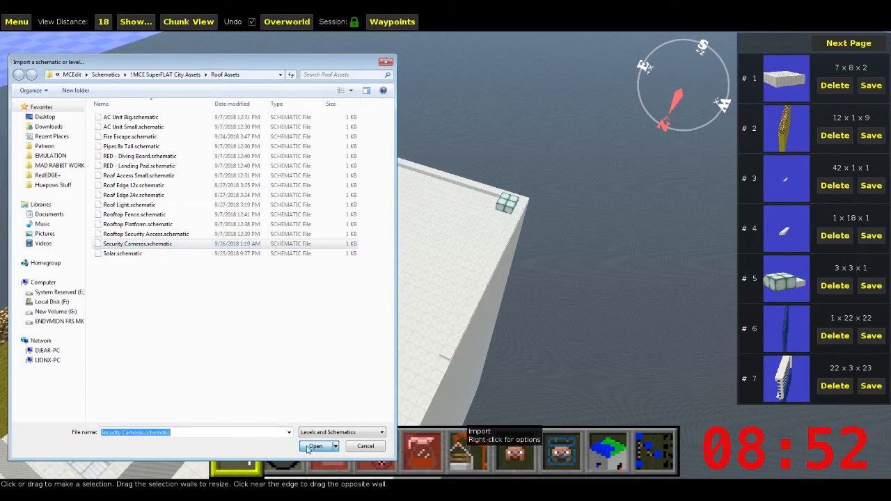
pyautogui.click(315, 446)
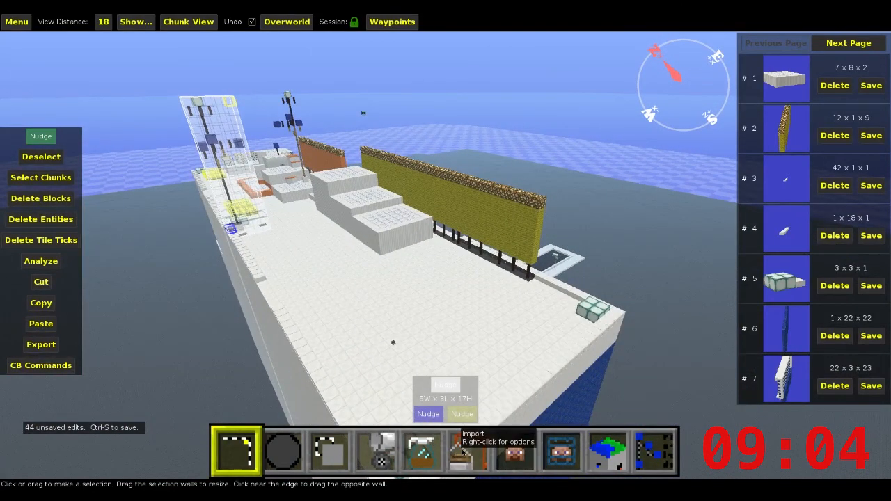
pyautogui.click(466, 449)
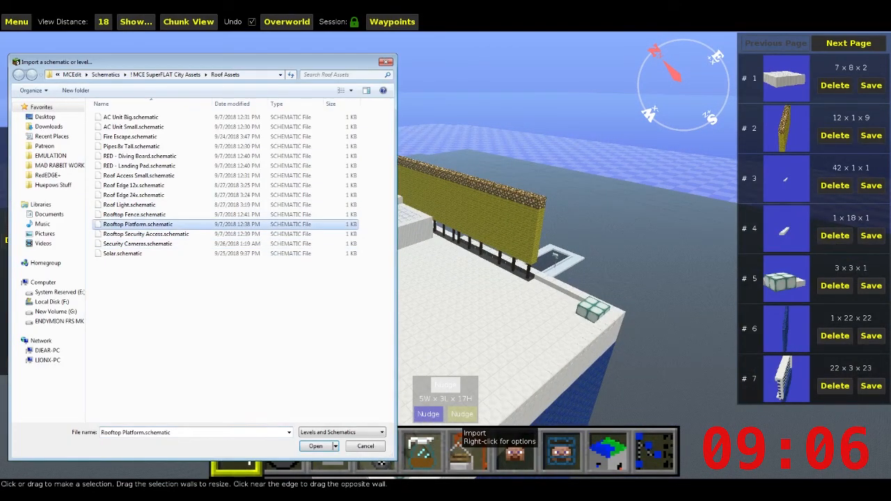
pyautogui.click(145, 234)
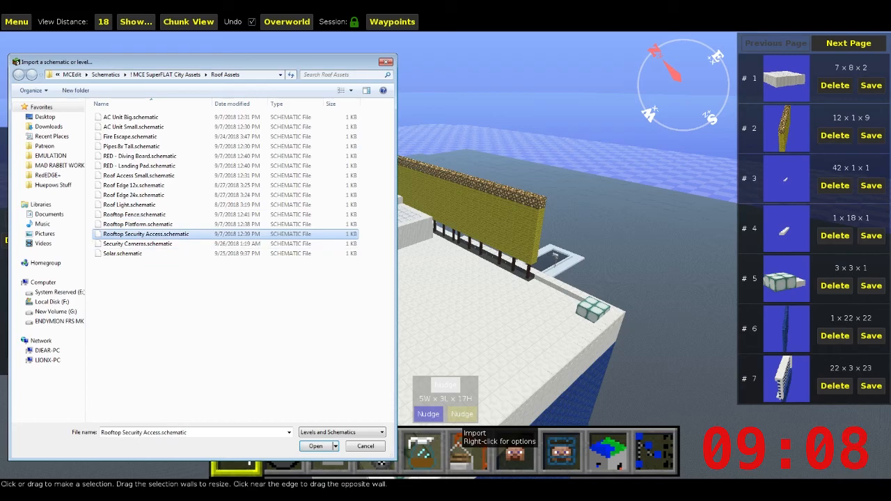
pyautogui.click(314, 445)
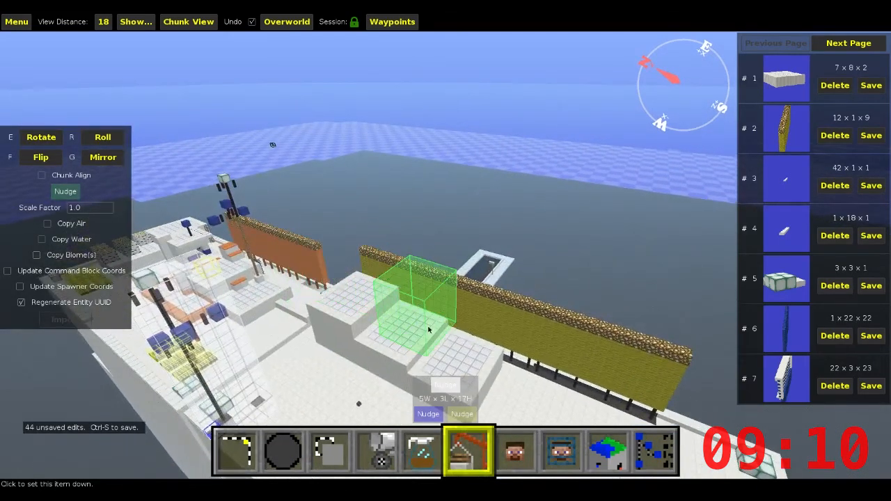
# Import the Roof Access Small schematic and stand it on the tower roof
pyautogui.click(236, 451)
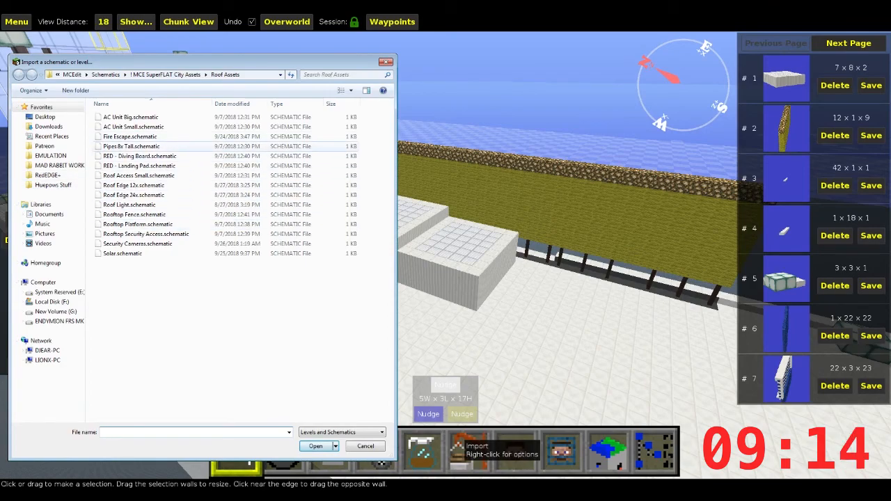
pyautogui.click(136, 223)
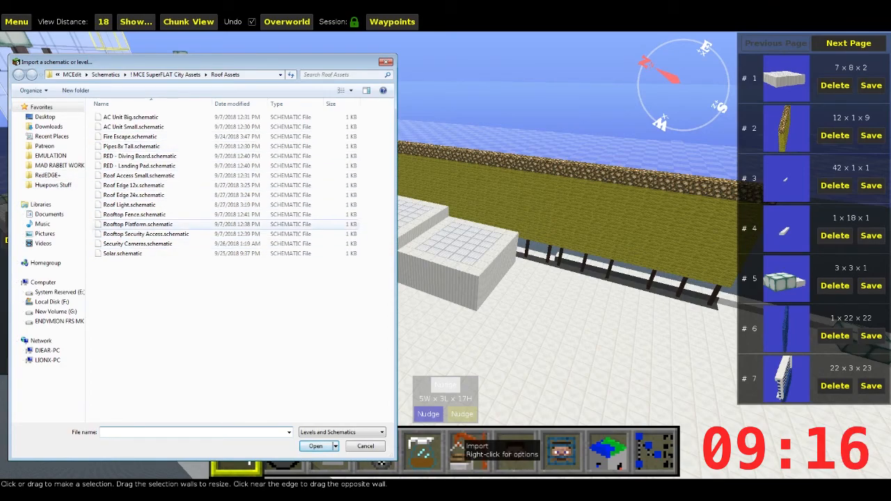
pyautogui.click(139, 175)
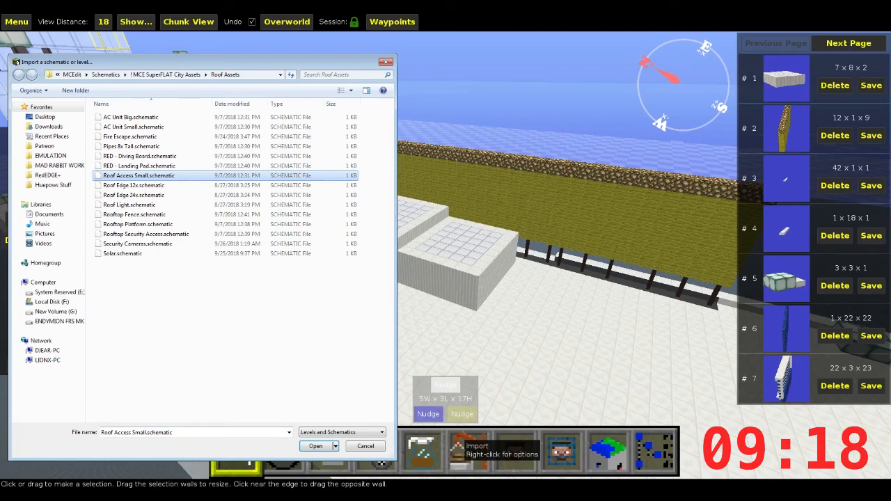
pyautogui.click(315, 445)
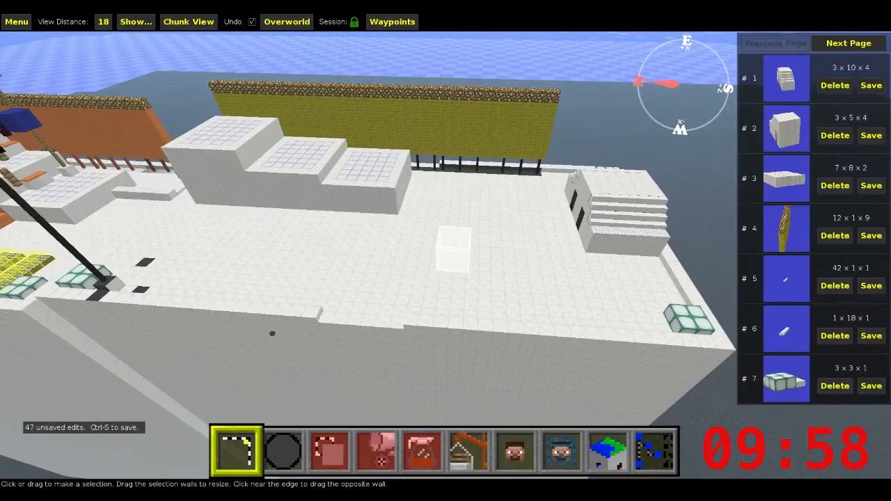
# Import the AC Unit Big schematic, paste a copy and drag it onto the stepped platform
pyautogui.click(468, 451)
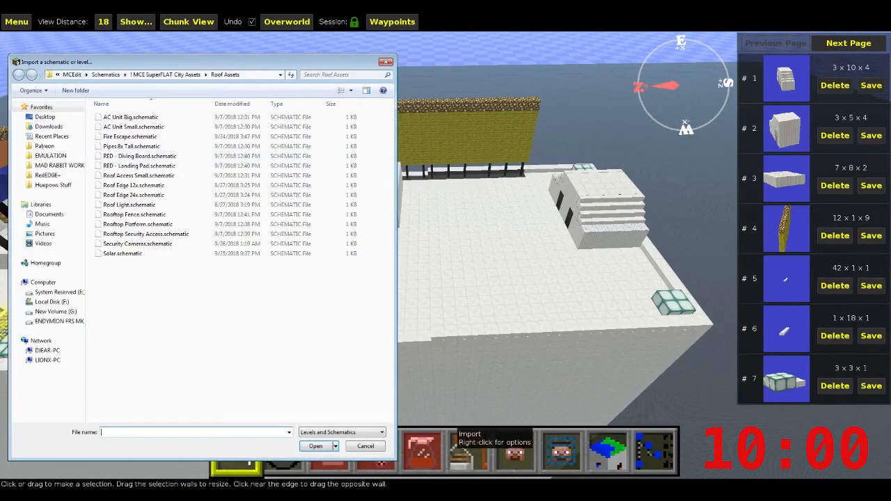
pyautogui.click(134, 195)
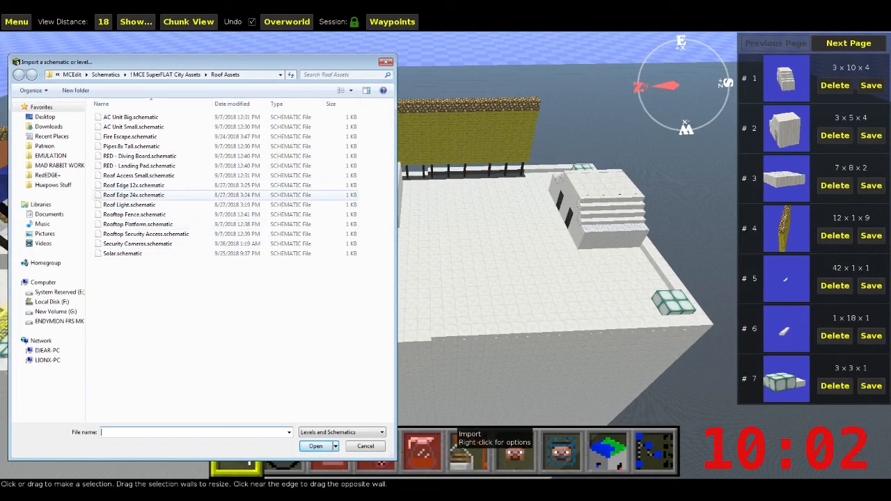
pyautogui.click(131, 117)
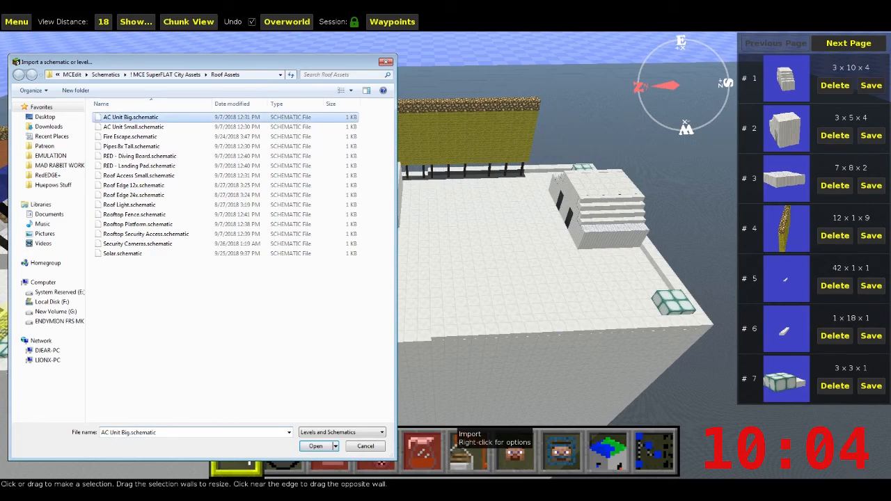
pyautogui.click(315, 446)
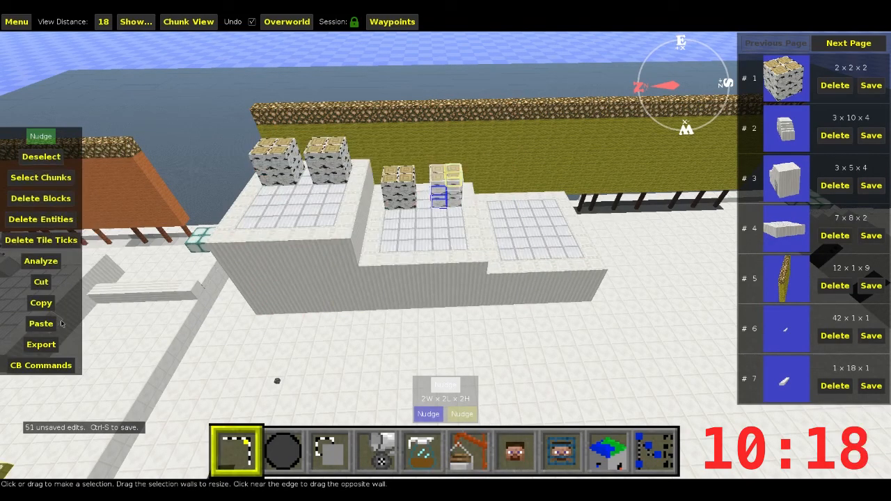
pyautogui.click(41, 323)
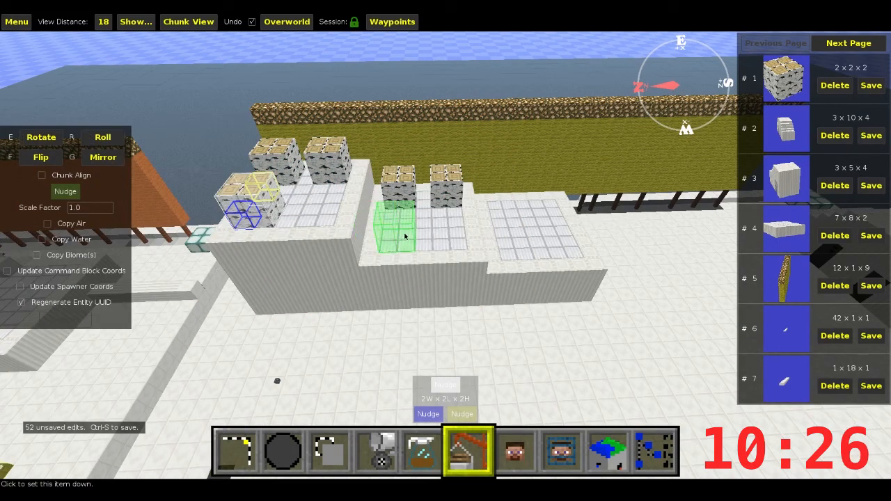
pyautogui.moveTo(401, 226); pyautogui.dragTo(448, 226)
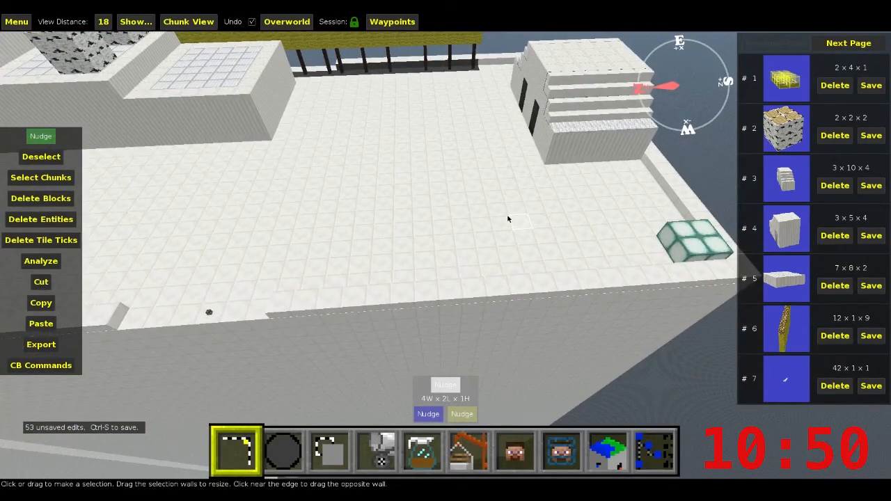
# Reopen the schematic picker to paste the yellow 2x4x1 piece across the roof
pyautogui.click(468, 451)
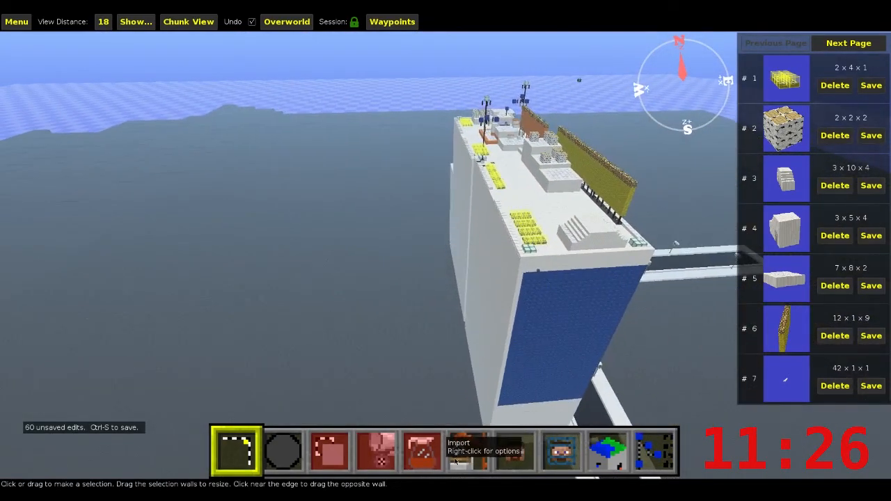
# Import Backdrop Buildings.schematic and place its 144x148x74 cluster around the tower
pyautogui.click(468, 451)
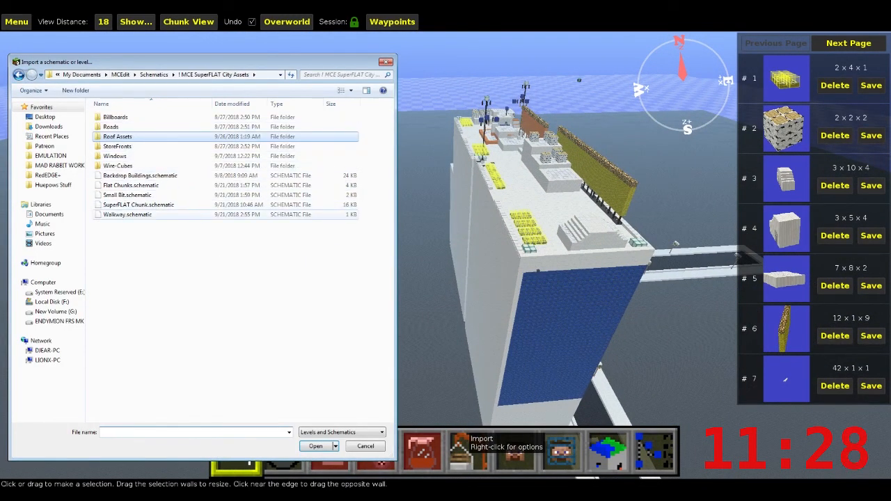
pyautogui.click(139, 175)
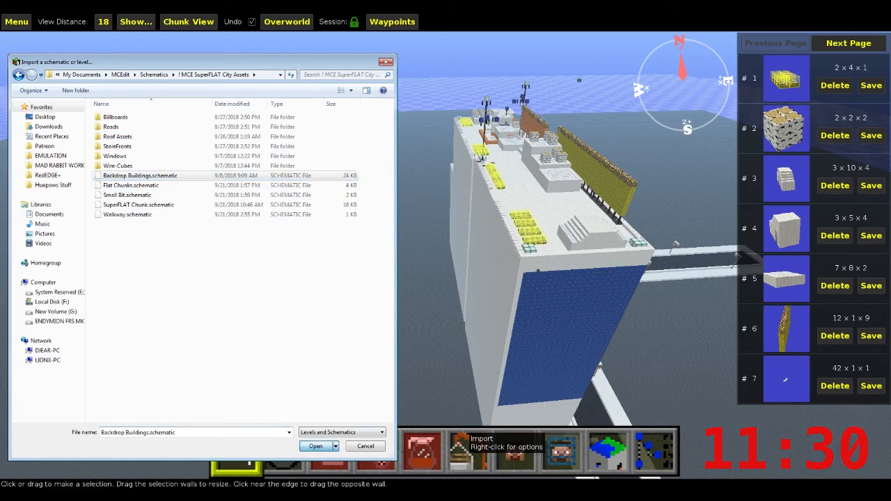
pyautogui.click(315, 445)
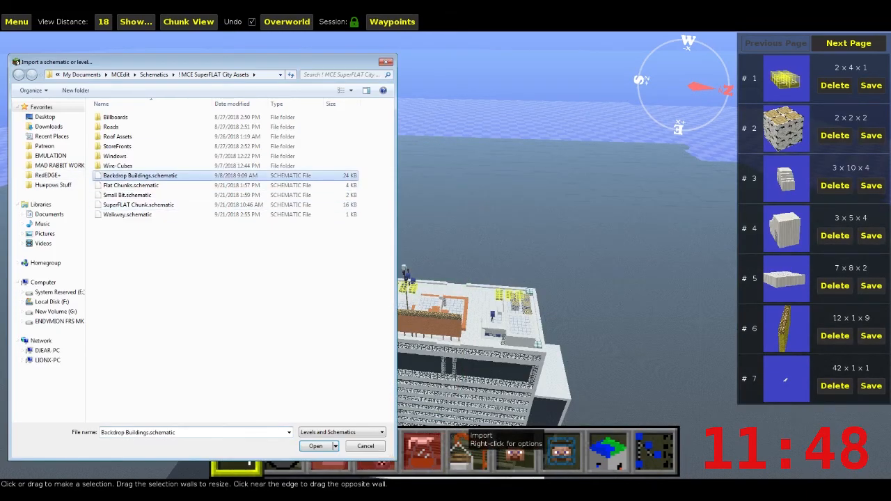
pyautogui.click(315, 445)
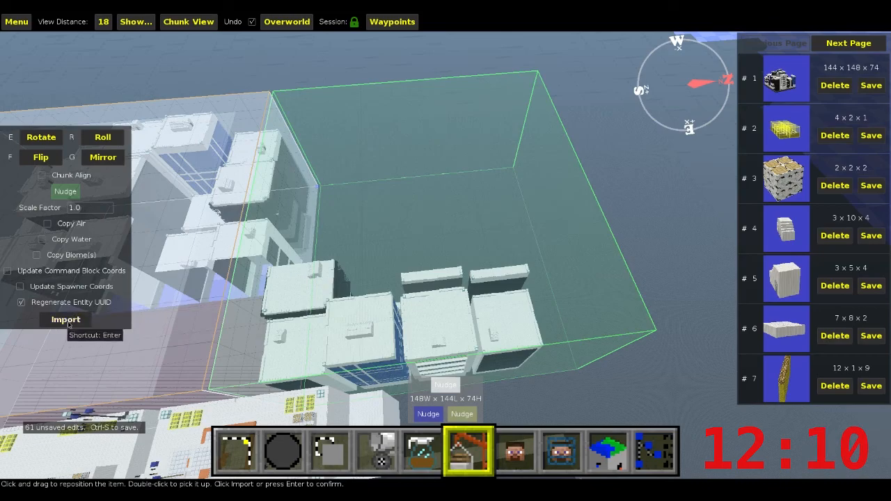
pyautogui.click(66, 318)
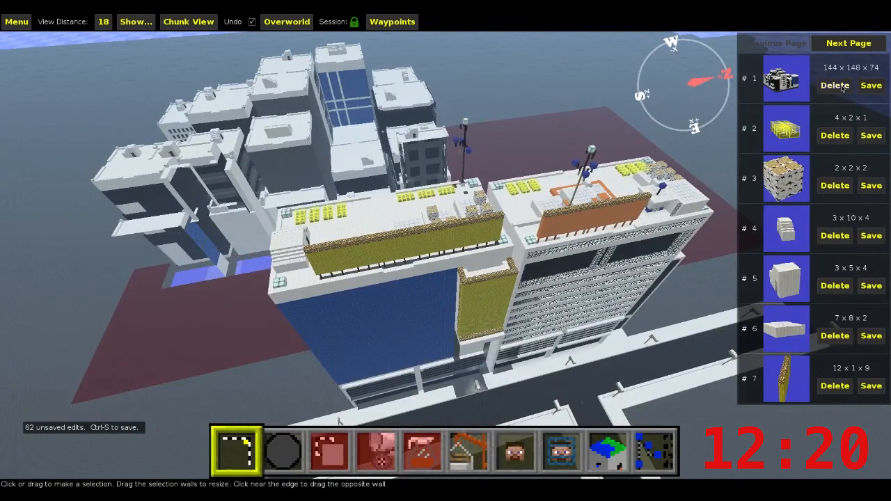
pyautogui.click(849, 42)
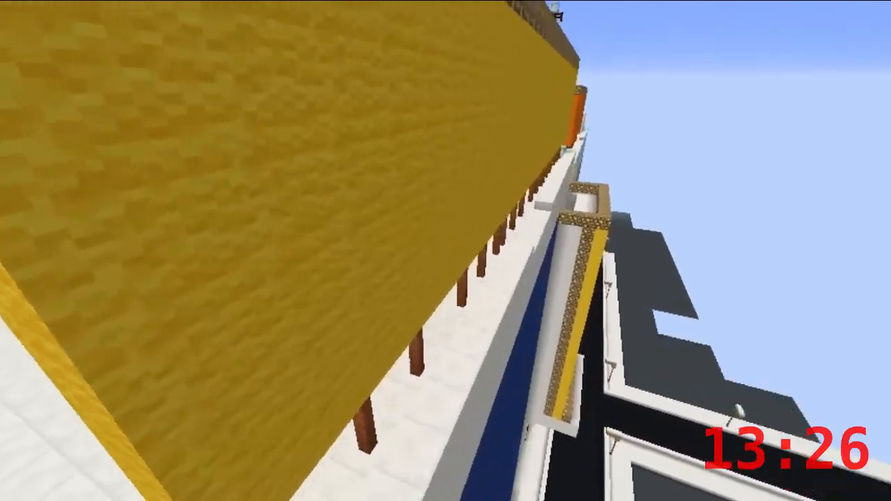
pyautogui.moveTo(446, 250)
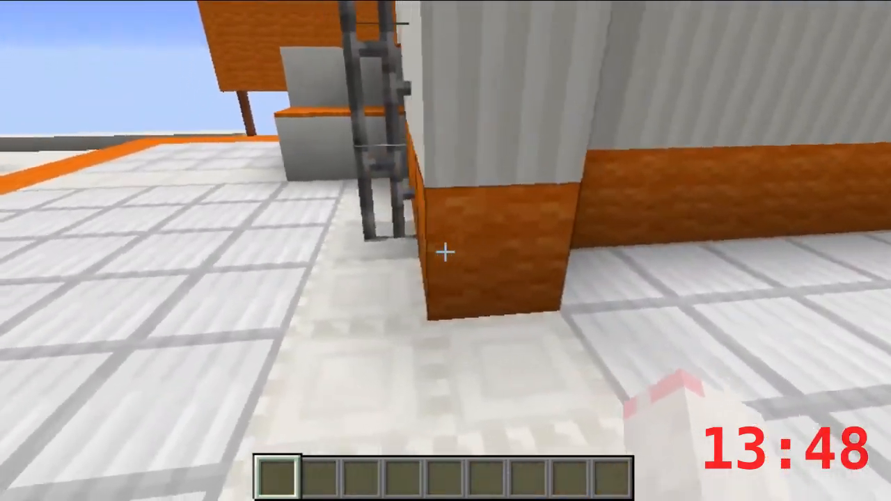
pyautogui.moveTo(445, 251)
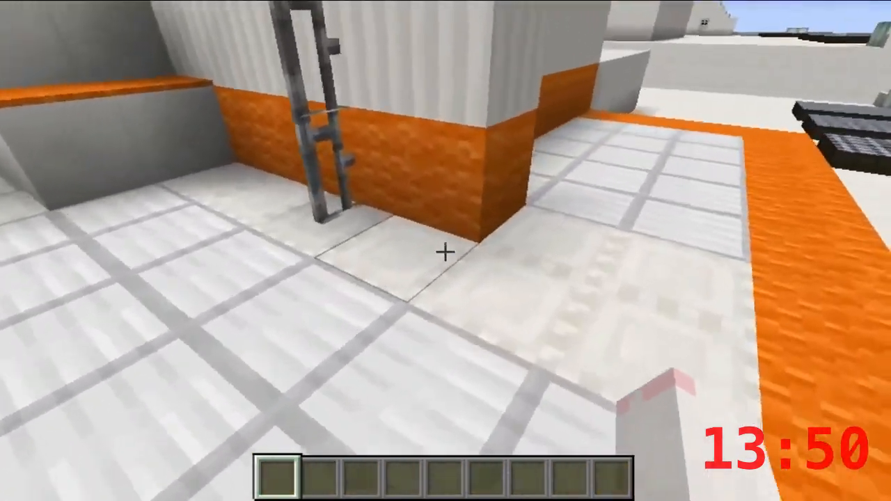
pyautogui.moveTo(445, 250)
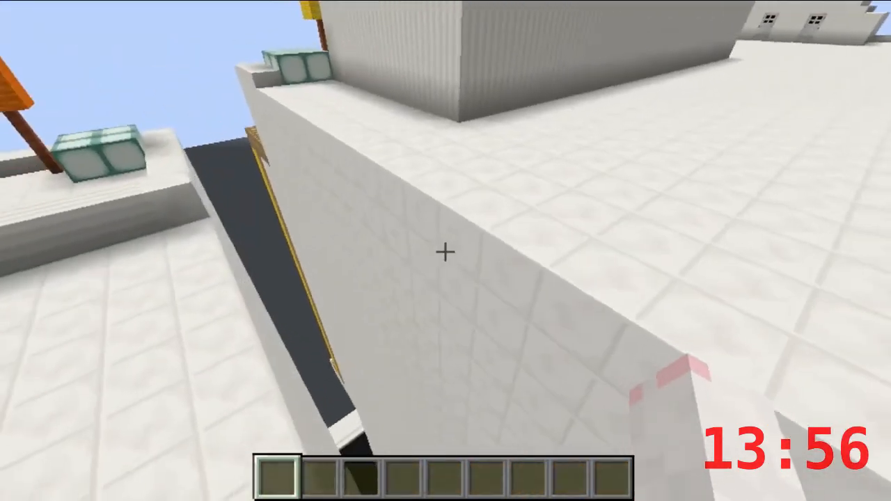
# Bring up the creative inventory after climbing onto the raised white ledge
pyautogui.press('e')
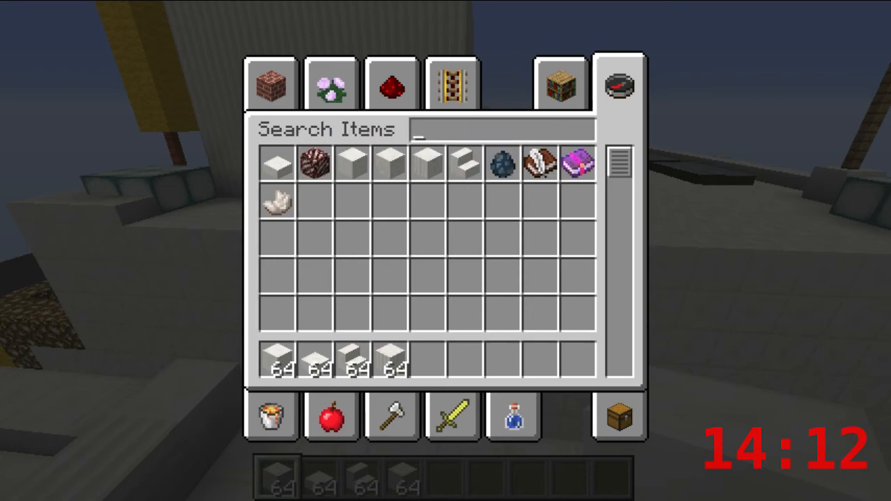
# Switch the creative inventory to the Search Items tab listing the white building blocks
pyautogui.click(270, 83)
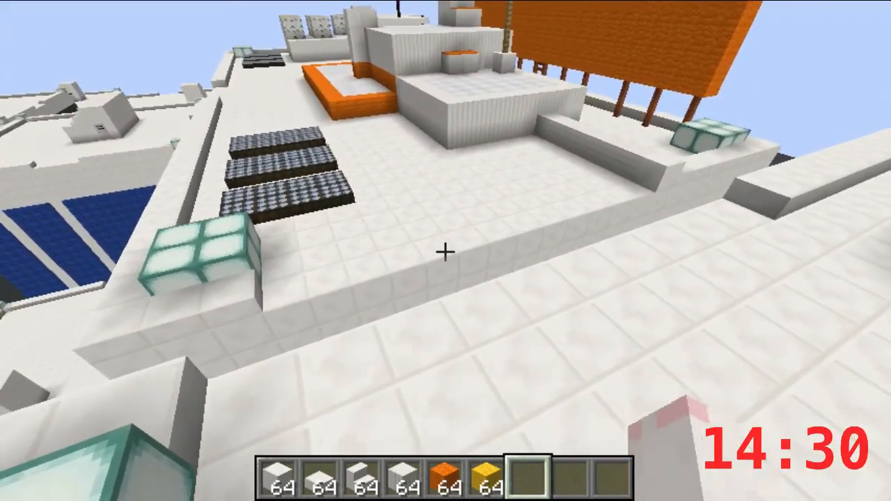
# Take red wool into the hotbar and place a red marker block on the rooftop path
pyautogui.press('e')
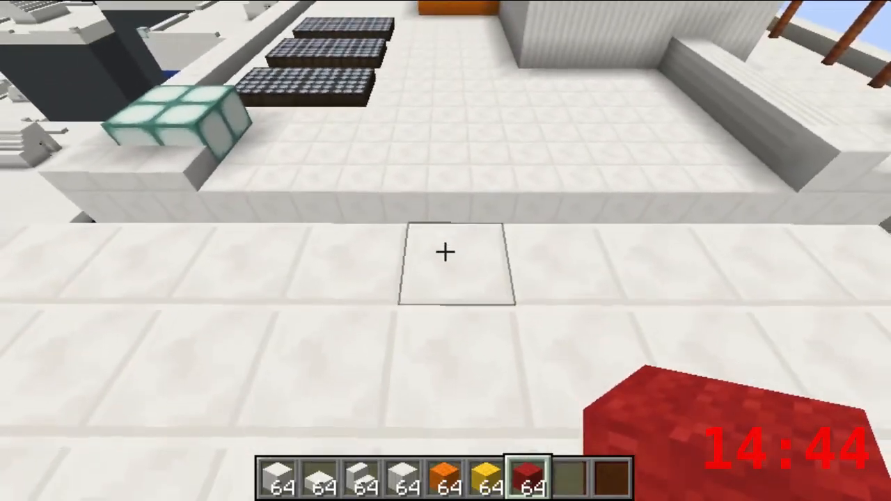
pyautogui.click(446, 251)
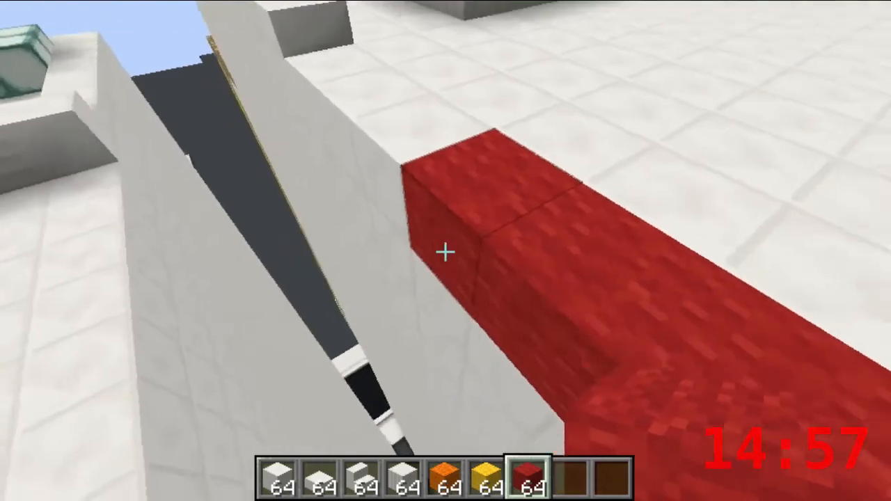
pyautogui.moveTo(446, 251)
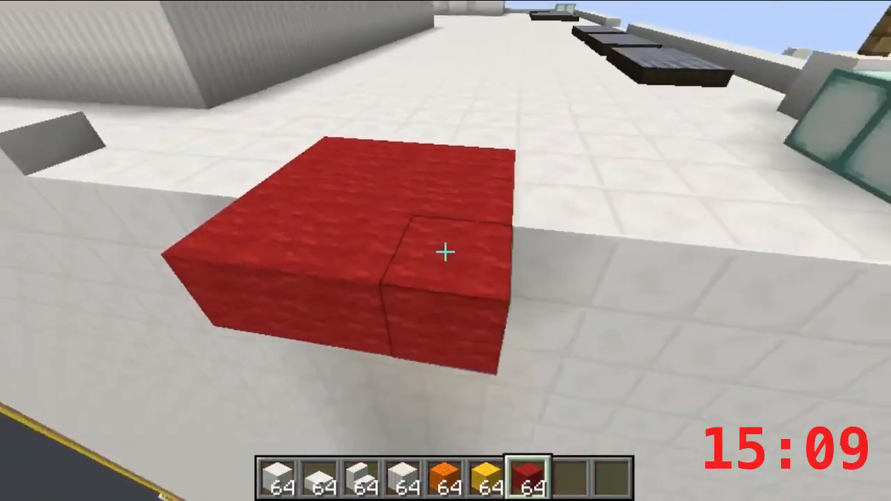
pyautogui.moveTo(446, 251)
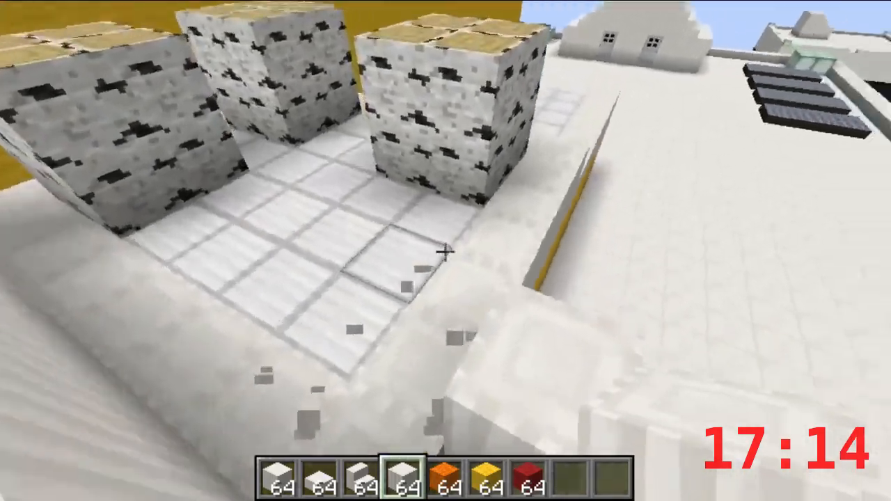
pyautogui.moveTo(445, 250)
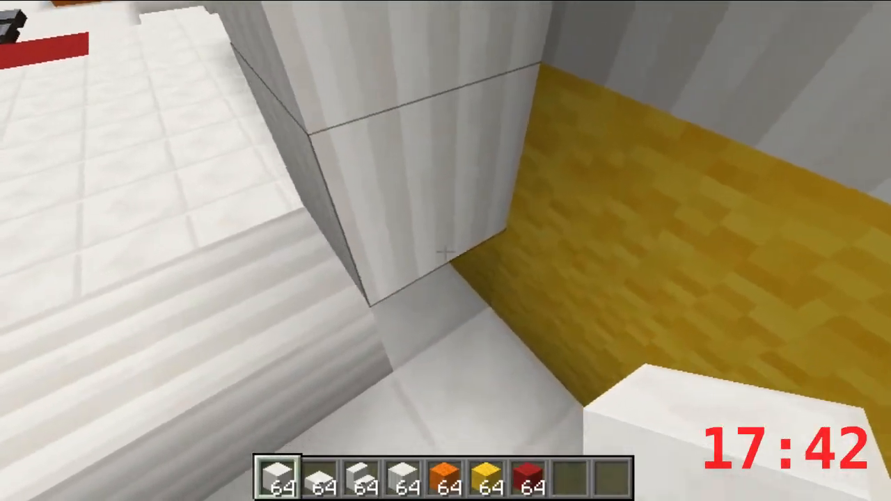
# Place a white concrete block beside the yellow wall to extend the ledge
pyautogui.click(446, 251)
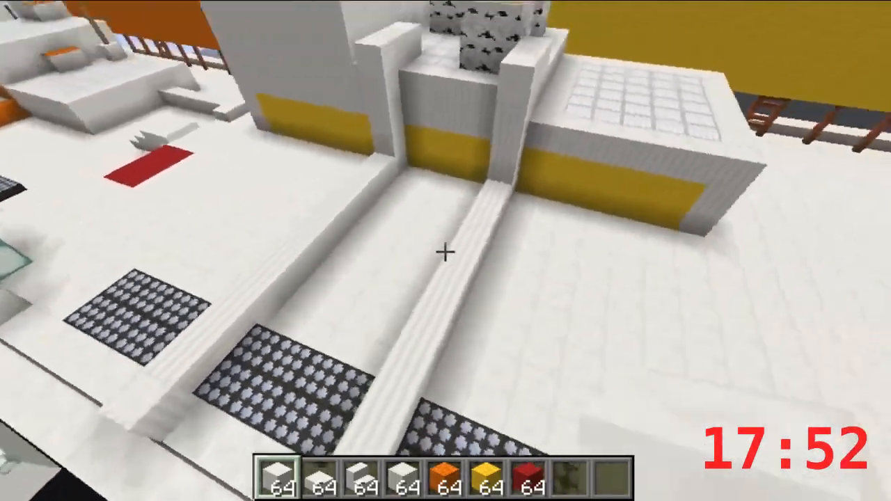
pyautogui.moveTo(446, 251)
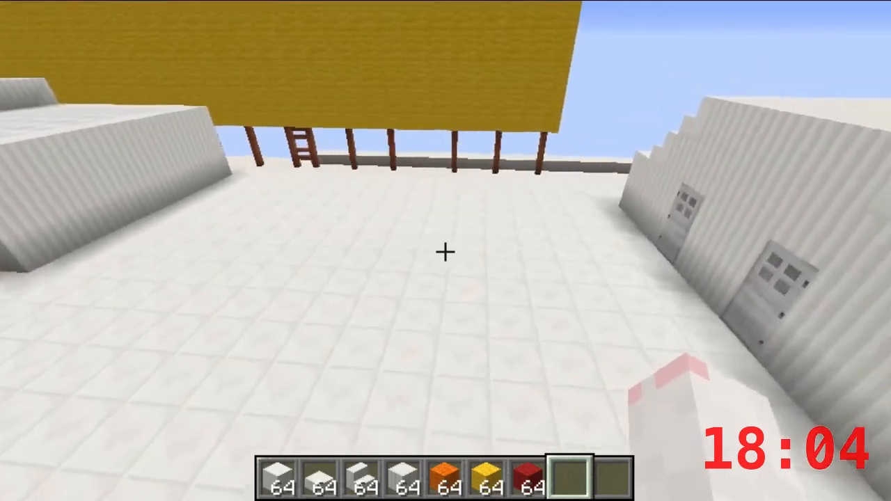
pyautogui.moveTo(446, 251)
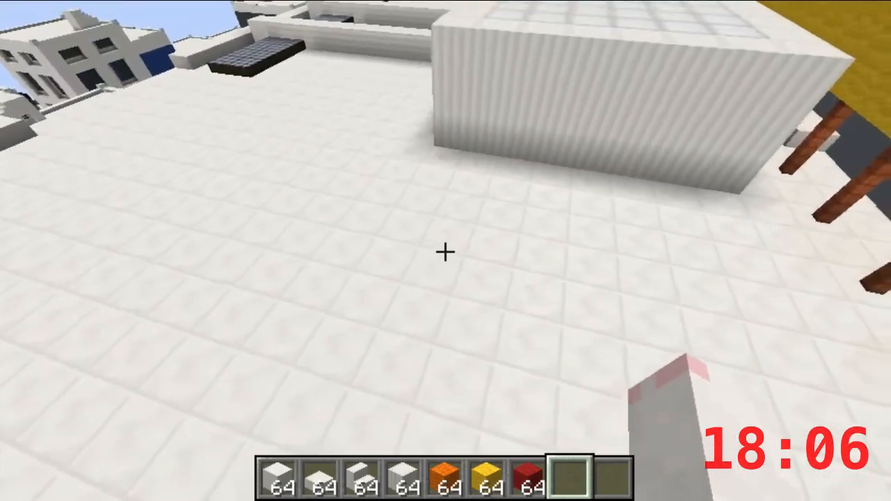
# Take Stone from the creative inventory into the hotbar for the wall-base strip
pyautogui.press('e')
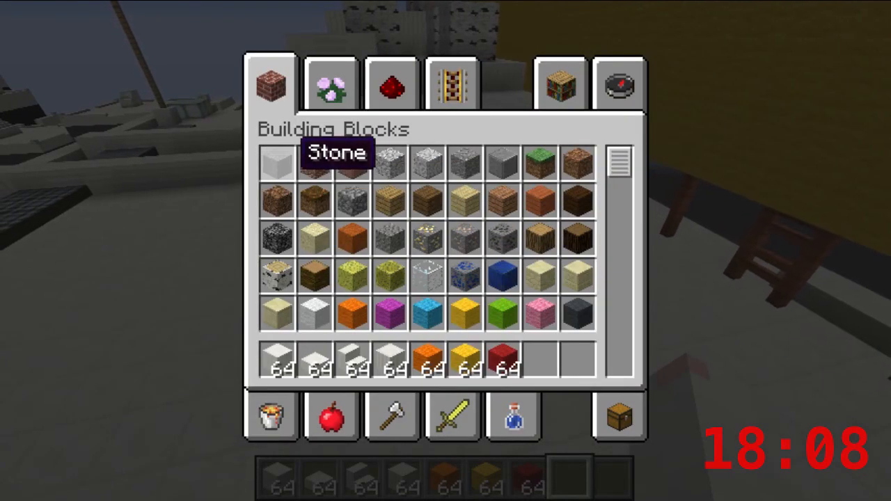
pyautogui.press('e')
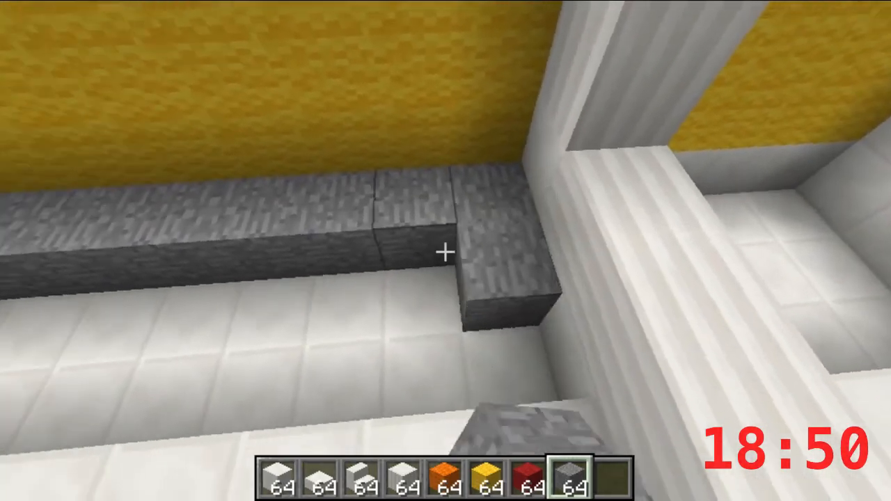
pyautogui.moveTo(445, 251)
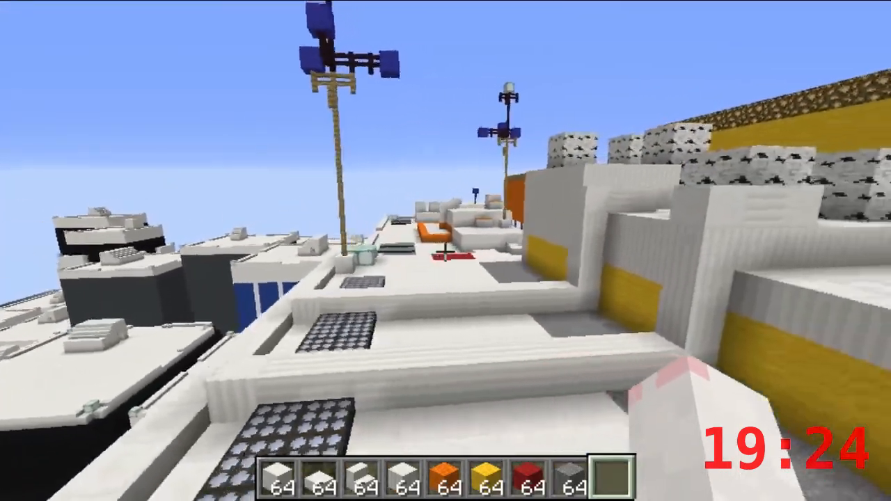
# Empty the hotbar of all block stacks in the creative inventory
pyautogui.press('e')
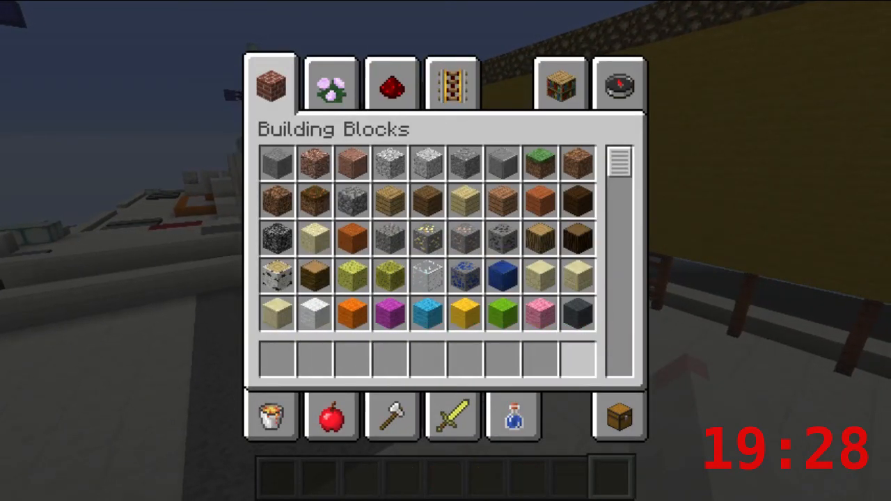
pyautogui.press('e')
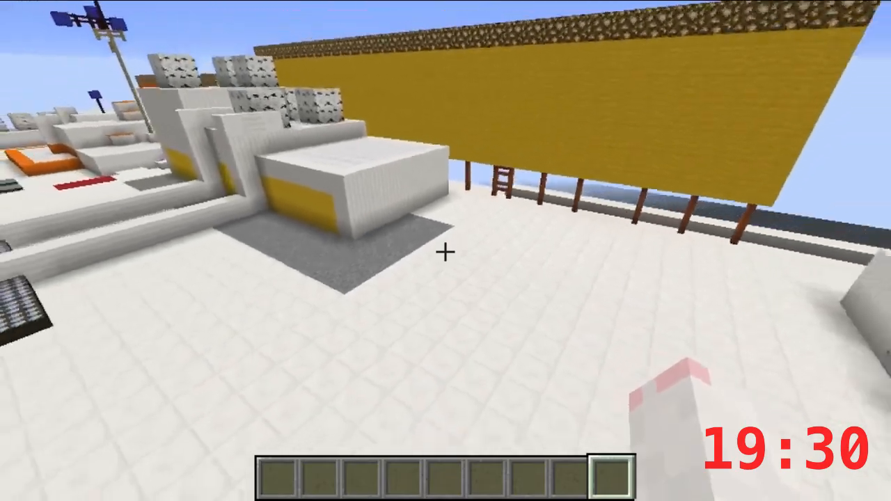
pyautogui.moveTo(446, 250)
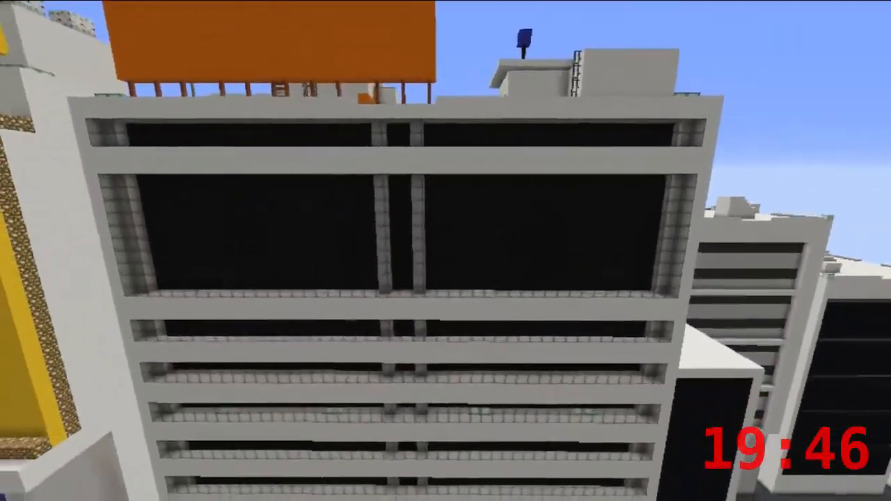
pyautogui.moveTo(445, 251)
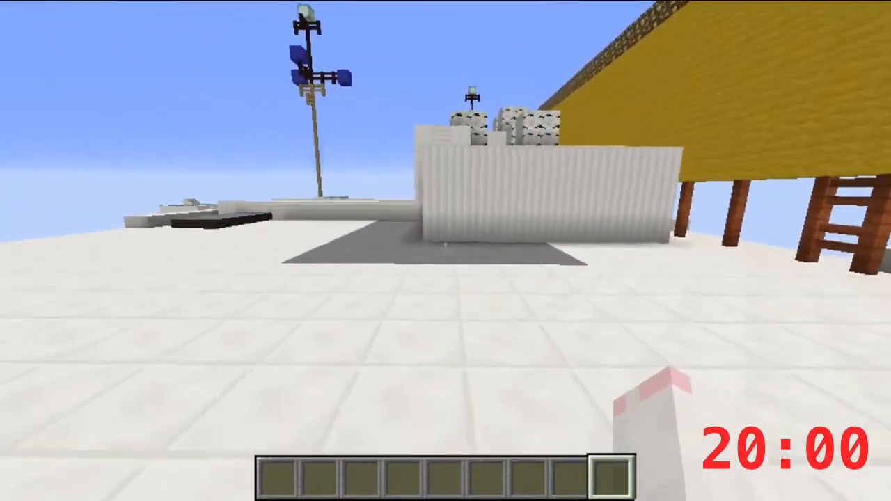
pyautogui.moveTo(445, 250)
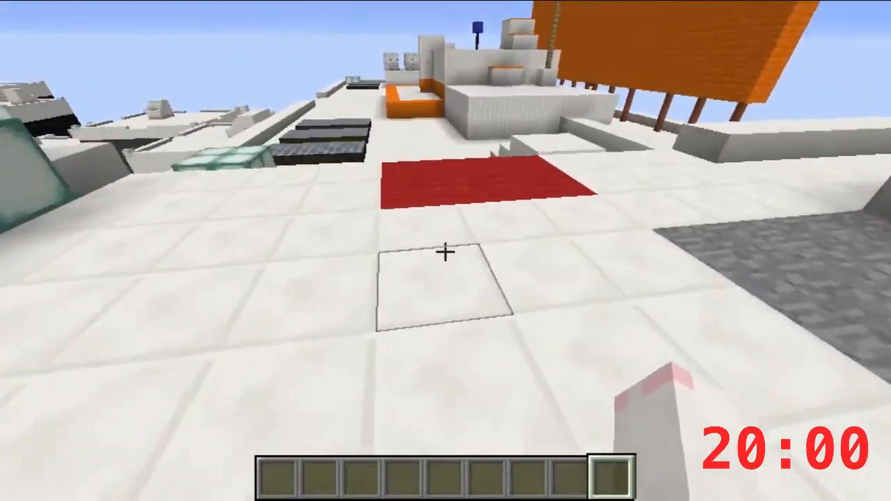
pyautogui.moveTo(446, 250)
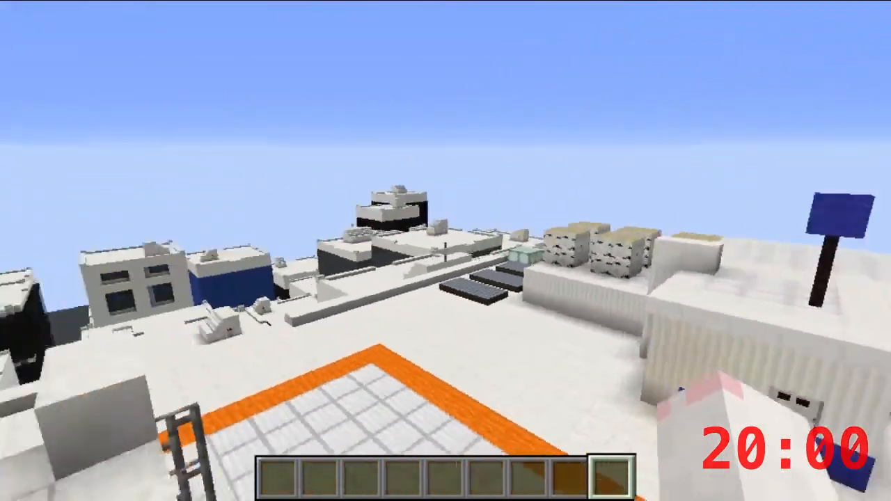
pyautogui.moveTo(445, 251)
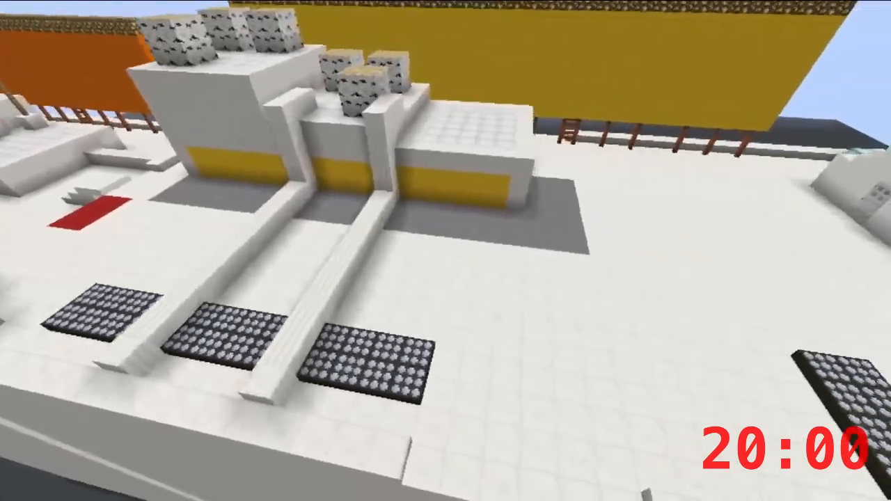
pyautogui.moveTo(445, 251)
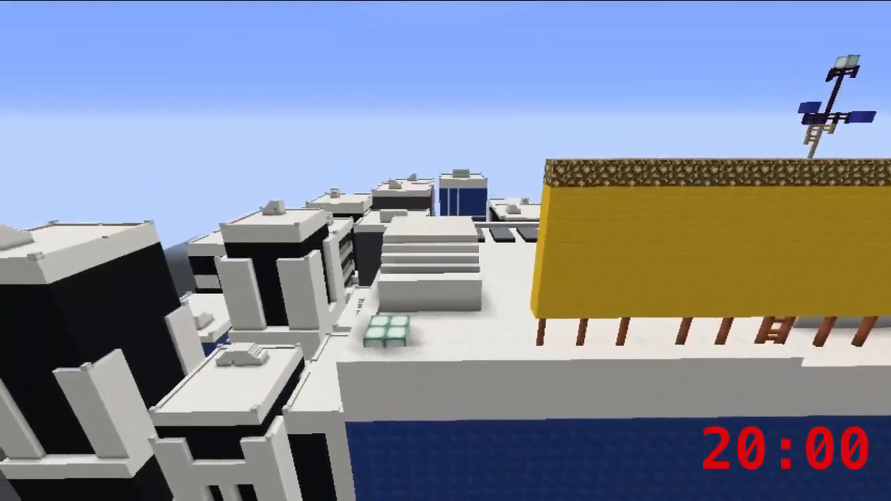
pyautogui.moveTo(445, 251)
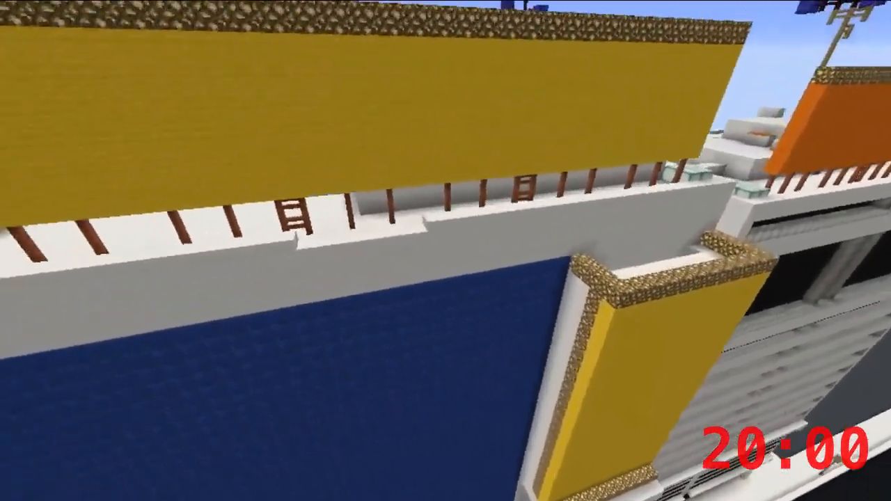
pyautogui.moveTo(446, 251)
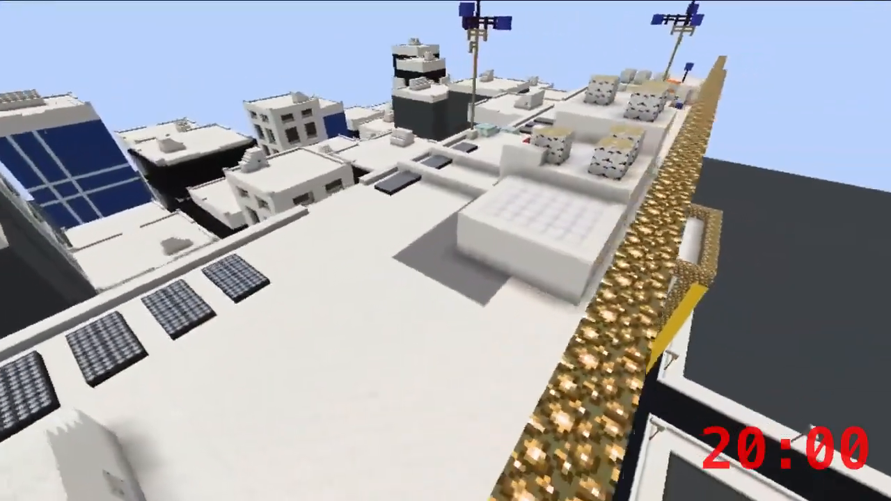